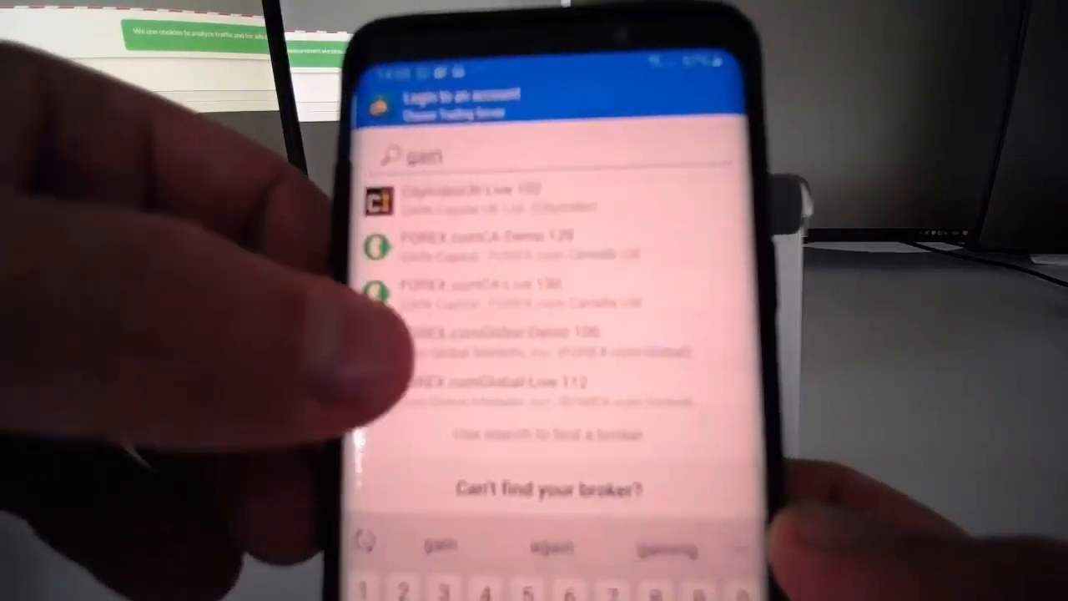
Step: Scroll the whiteboard down to the 1G server box and its right-hand branches
scroll(down, 3)
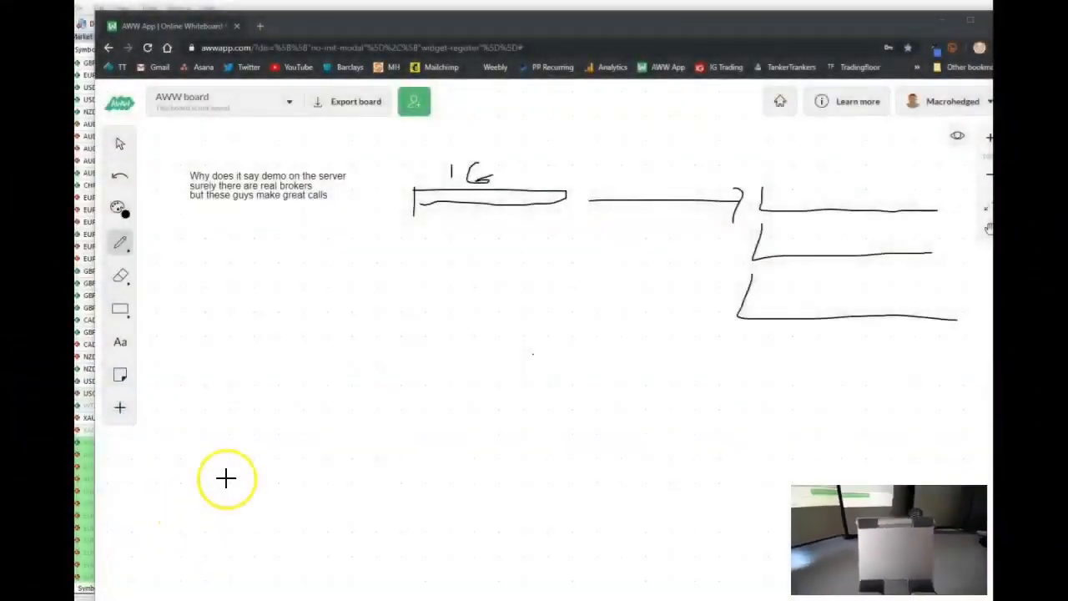
mouse_move(492, 145)
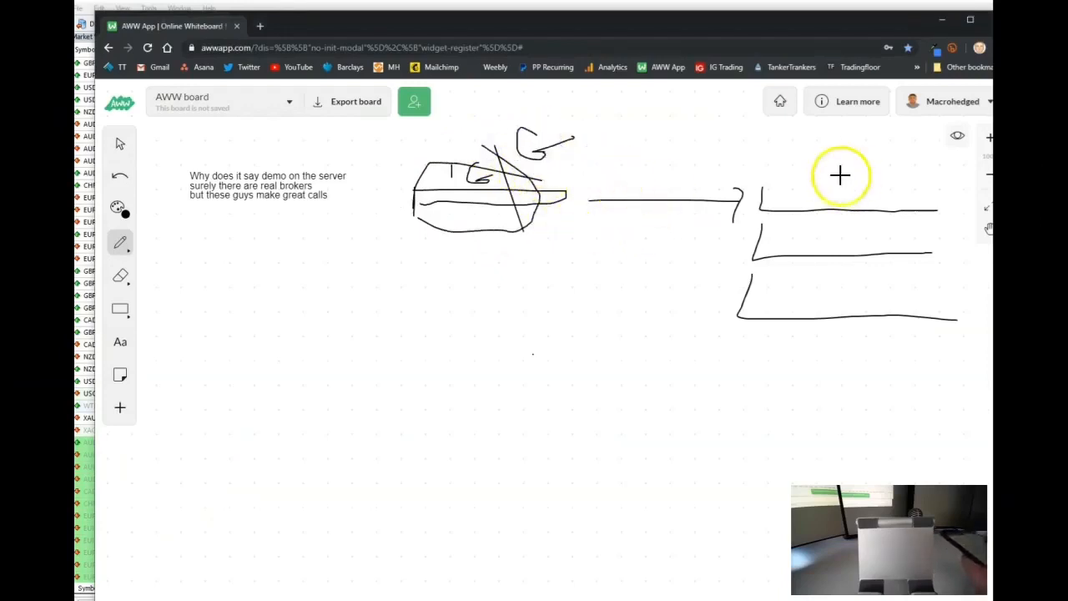
mouse_move(807, 182)
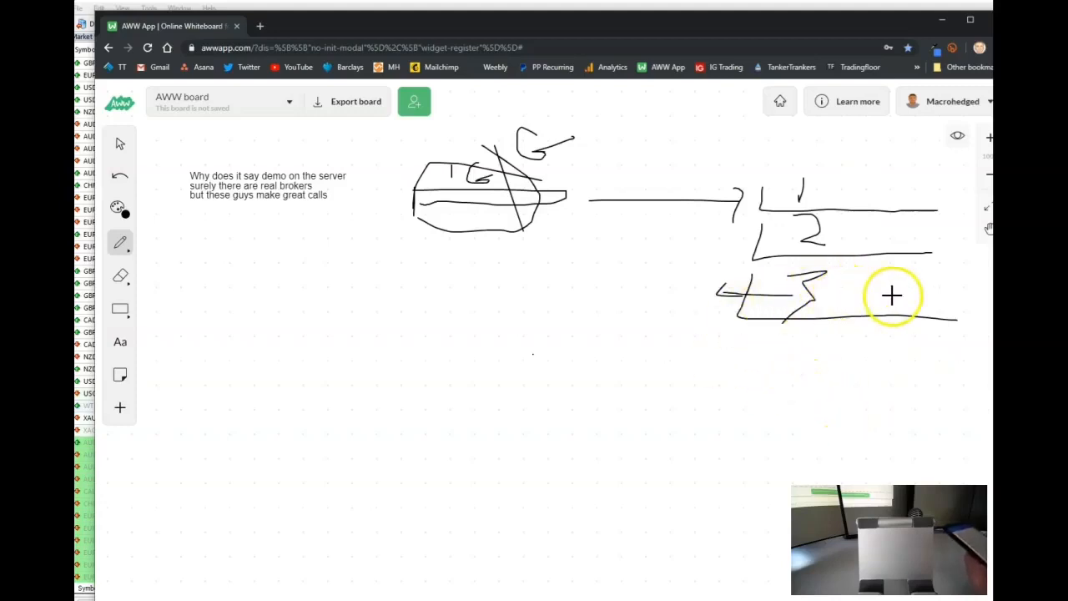
mouse_move(743, 344)
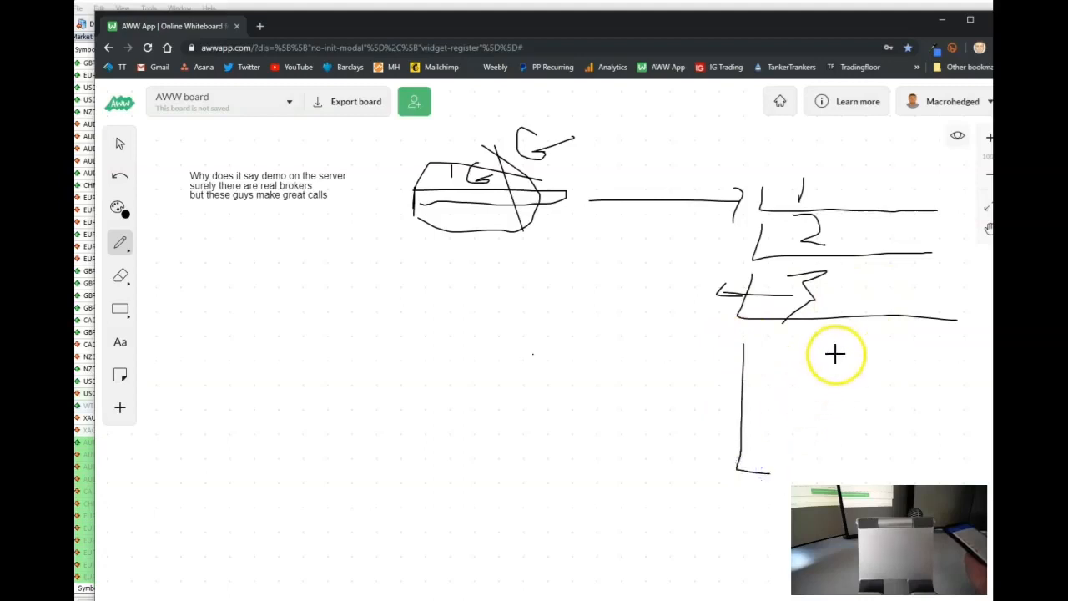
mouse_move(764, 363)
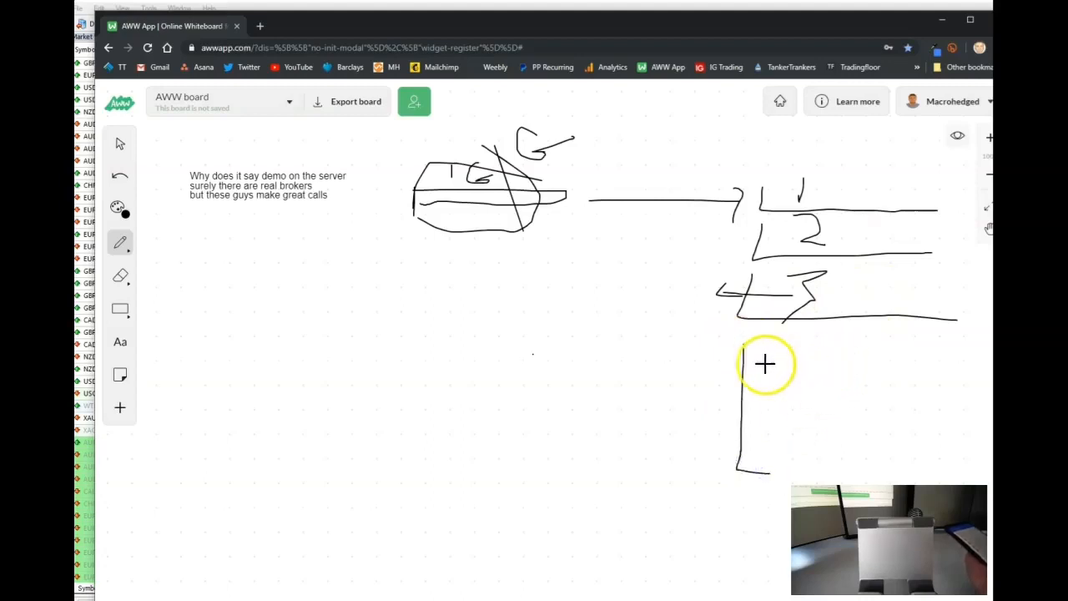
mouse_move(929, 369)
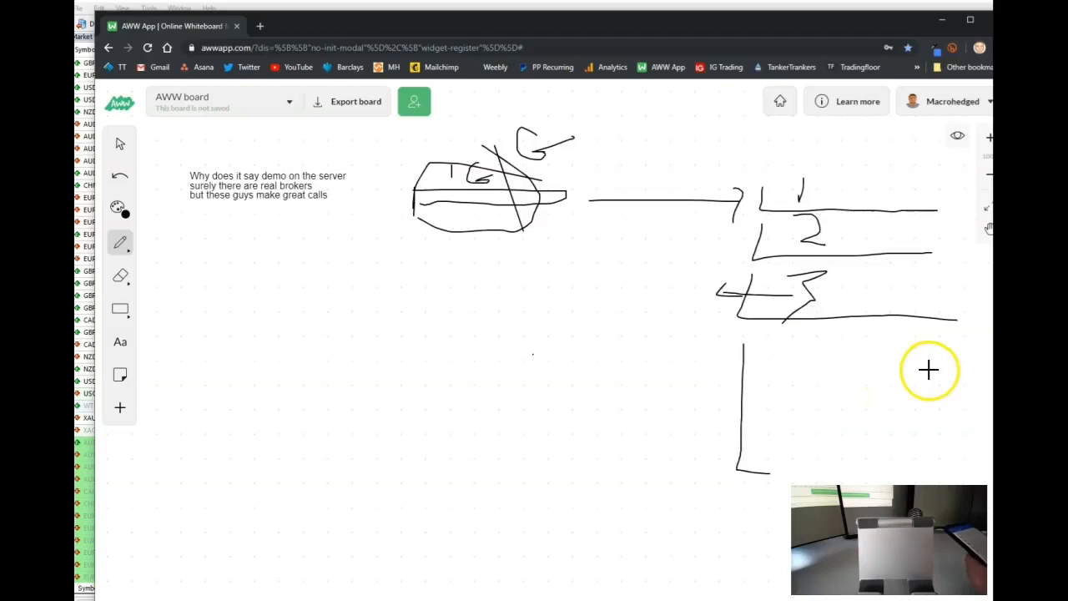
mouse_move(757, 346)
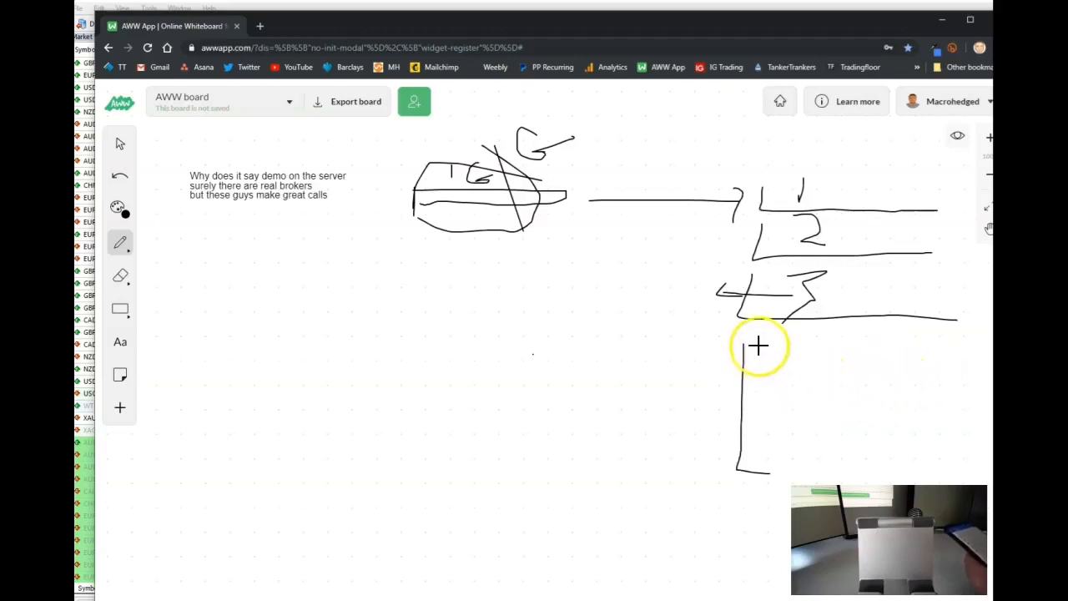
Step: Write 'white' in the fourth branch, underline and strike it, then link a crossed box below G
drag(759, 359, 847, 362)
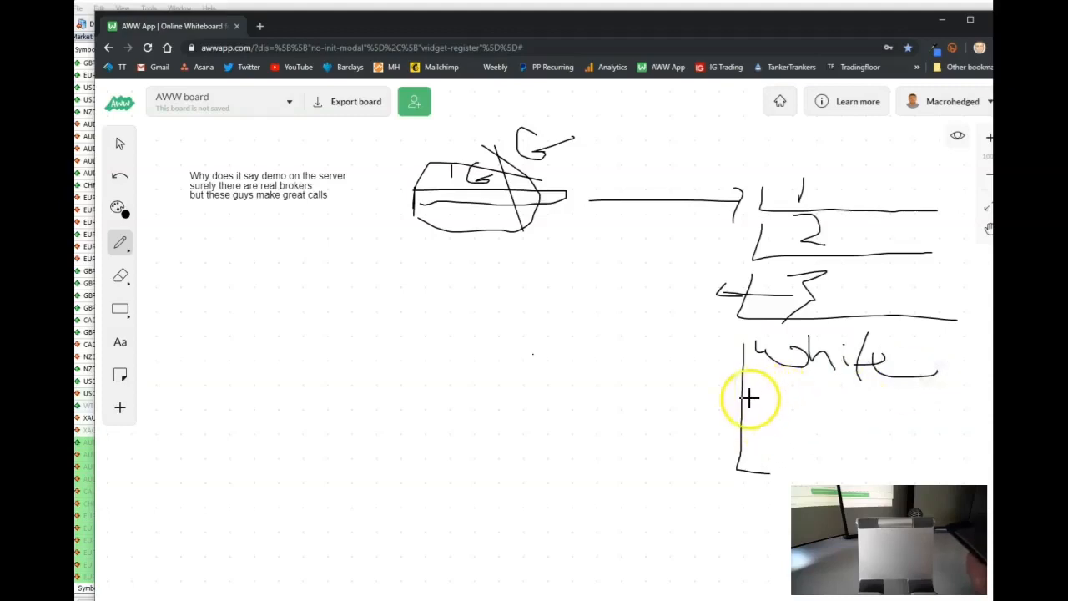
drag(749, 406, 959, 403)
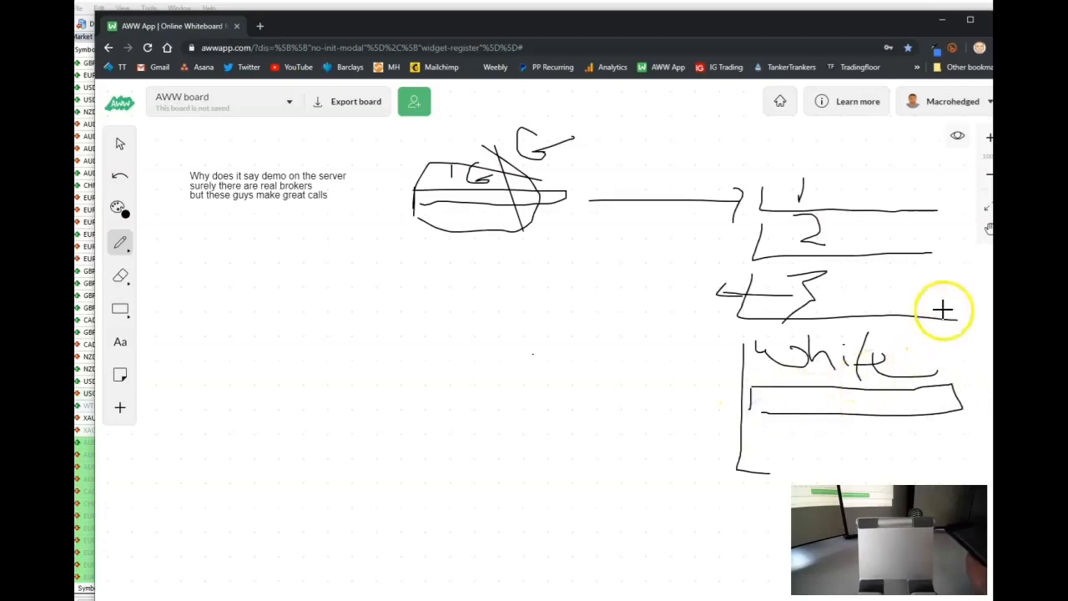
drag(942, 317, 888, 427)
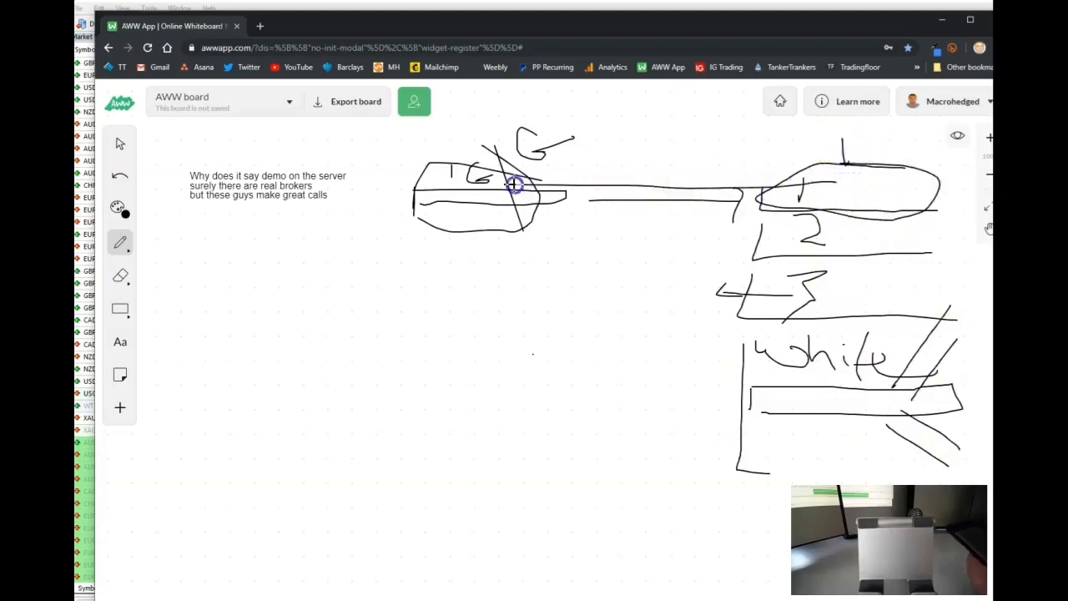
drag(513, 184, 463, 382)
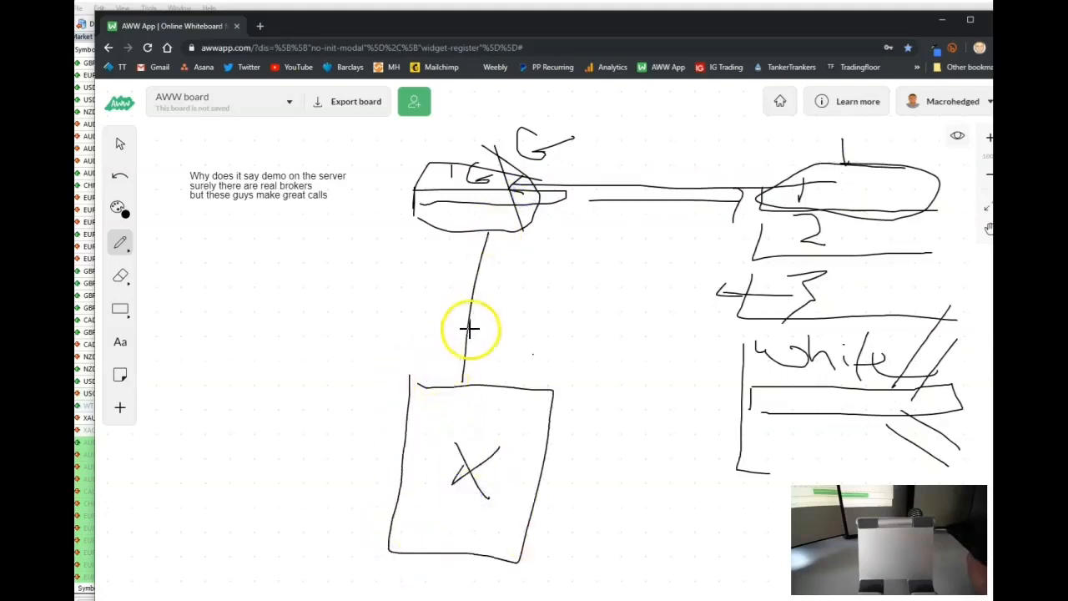
mouse_move(496, 306)
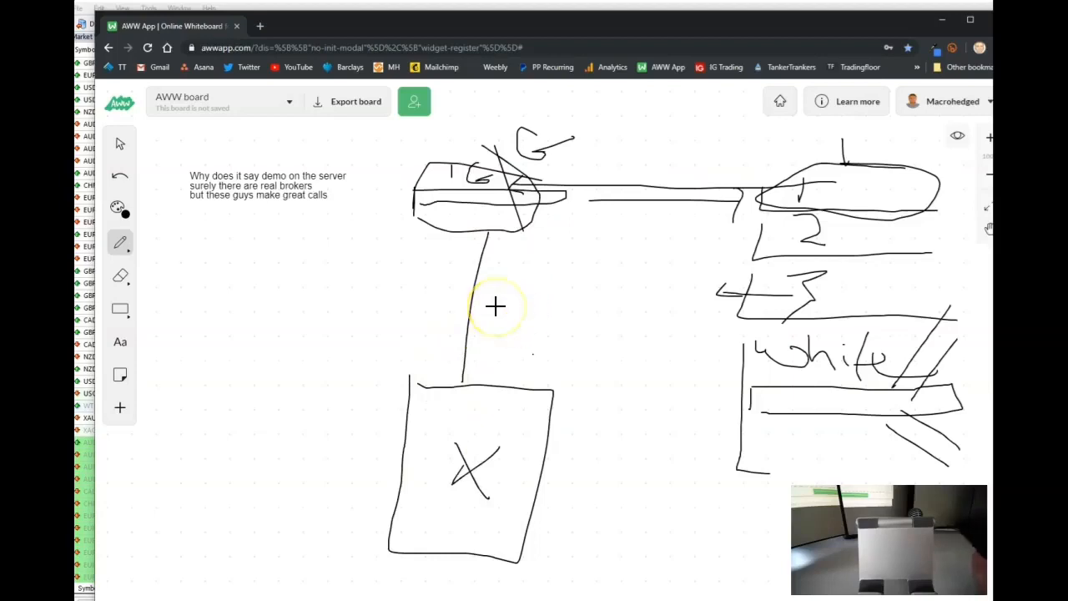
mouse_move(906, 334)
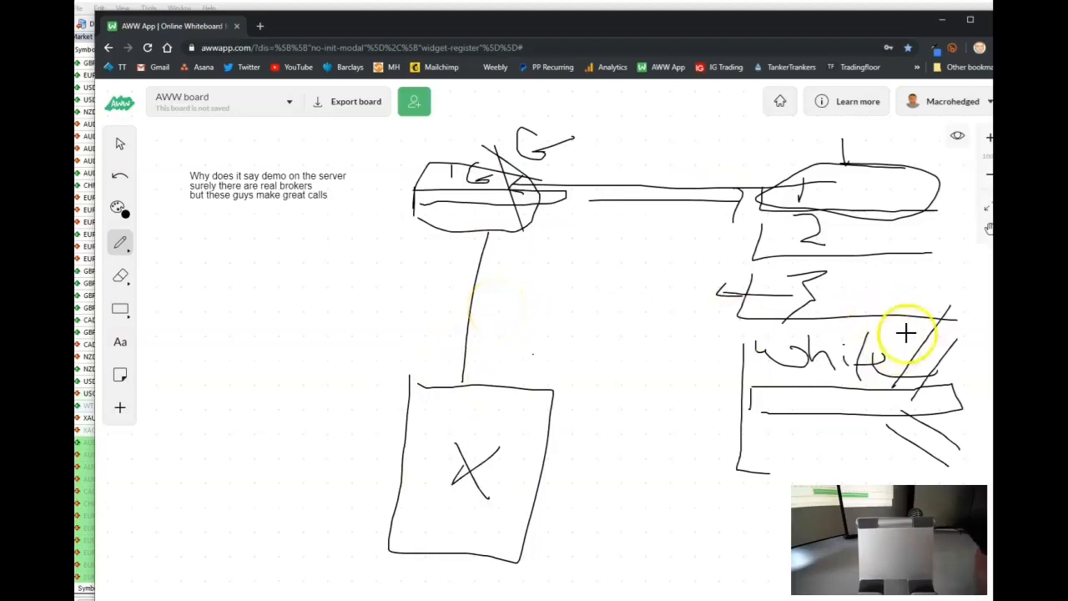
mouse_move(783, 405)
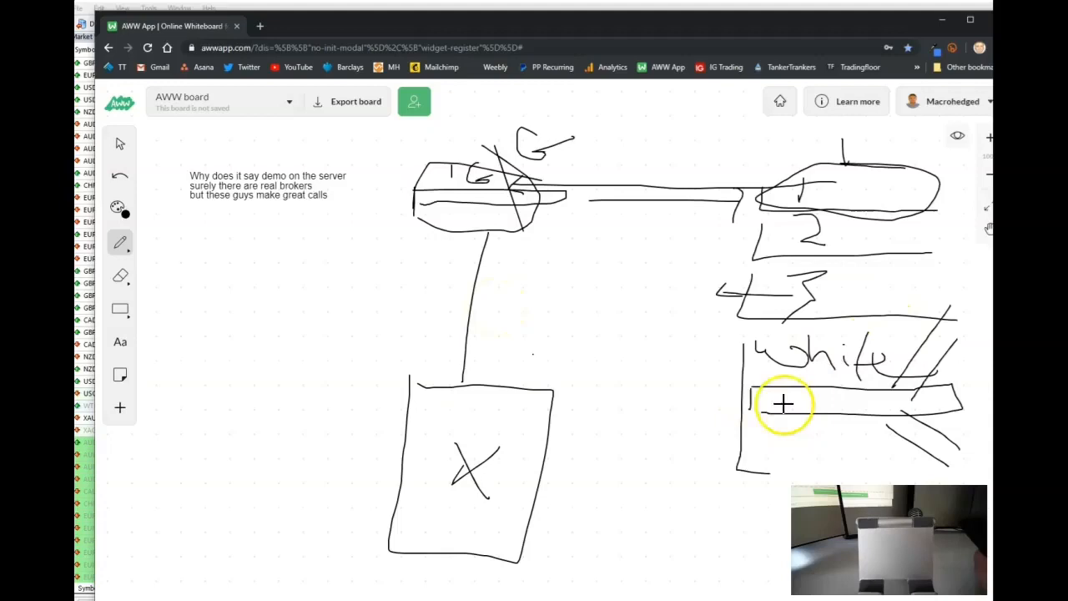
mouse_move(713, 396)
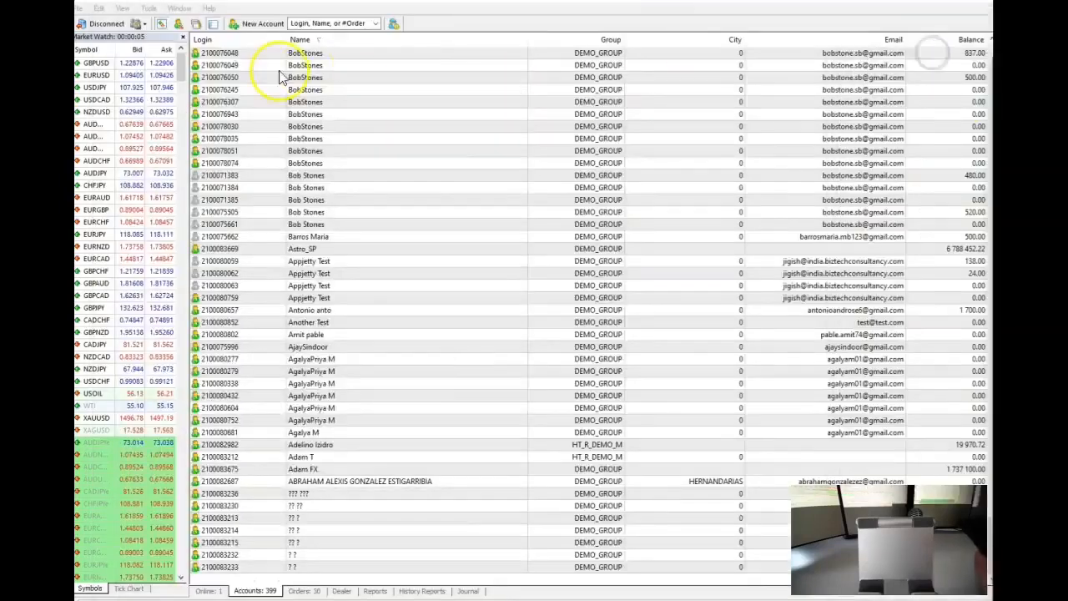
Step: Connect as Dealer, disconnect the dealer session, then reconnect the dealer workspace to the server
click(79, 7)
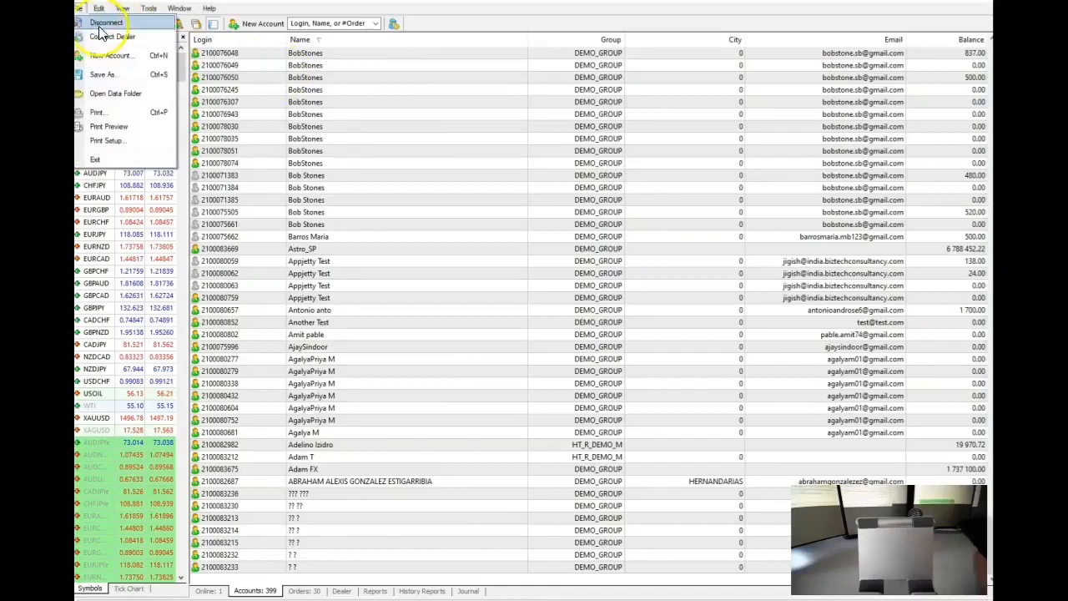
mouse_move(113, 37)
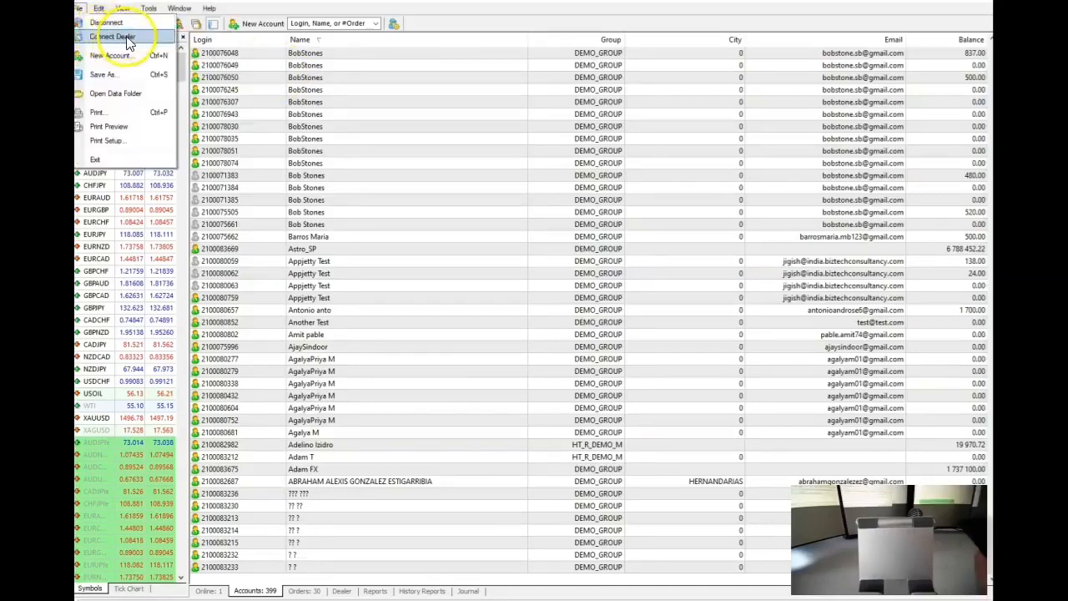
click(113, 37)
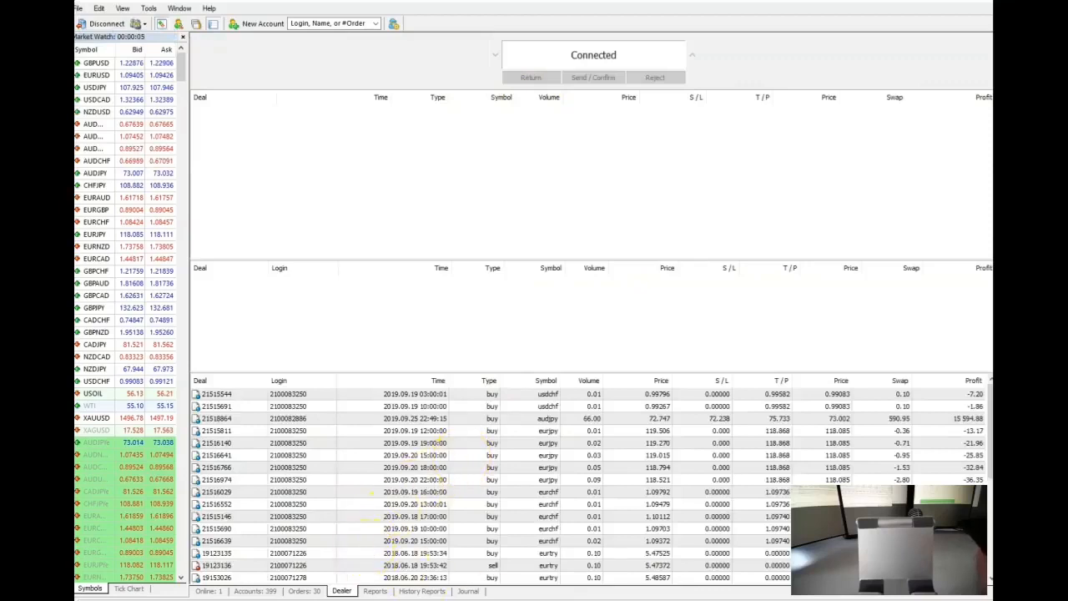
mouse_move(331, 44)
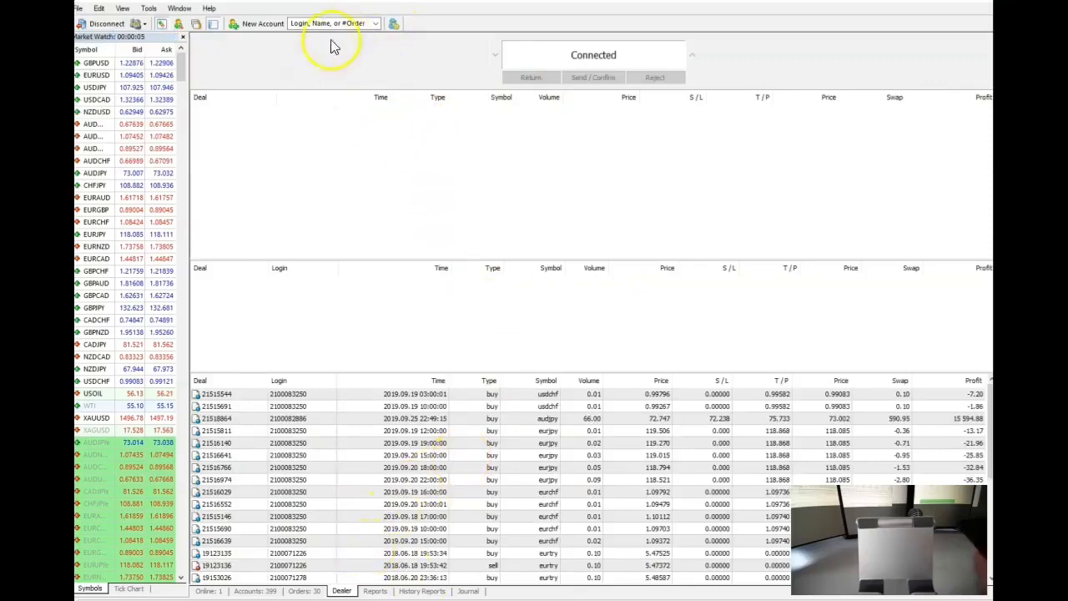
mouse_move(579, 68)
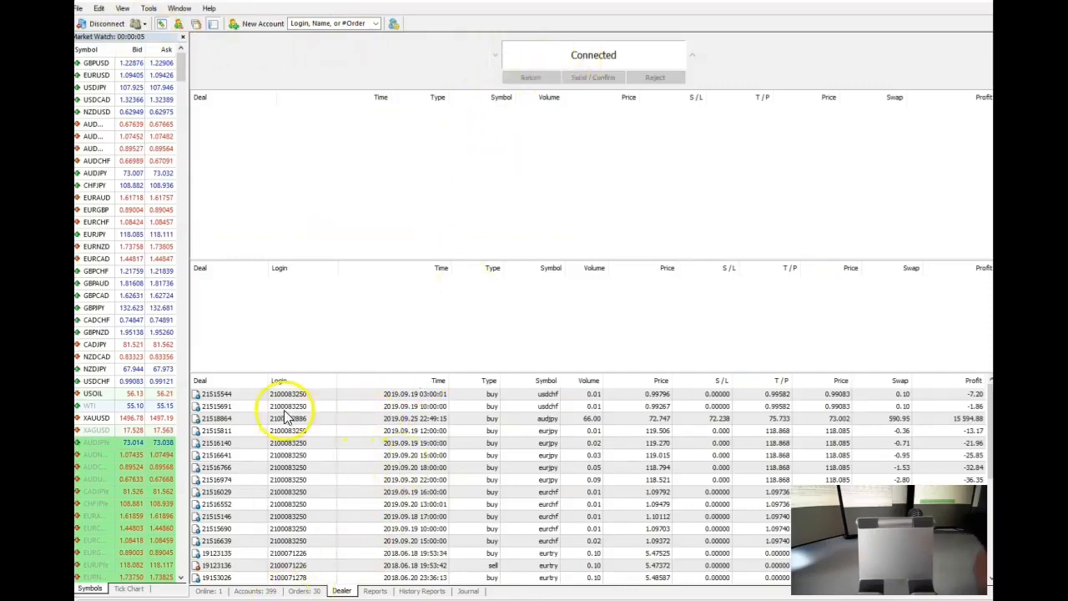
click(78, 8)
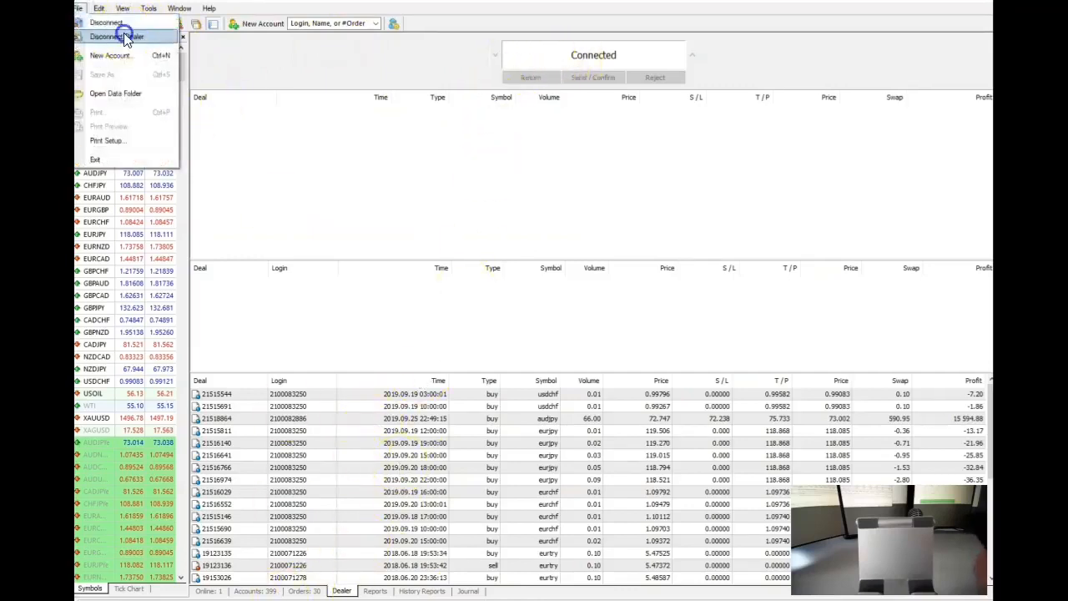
click(117, 36)
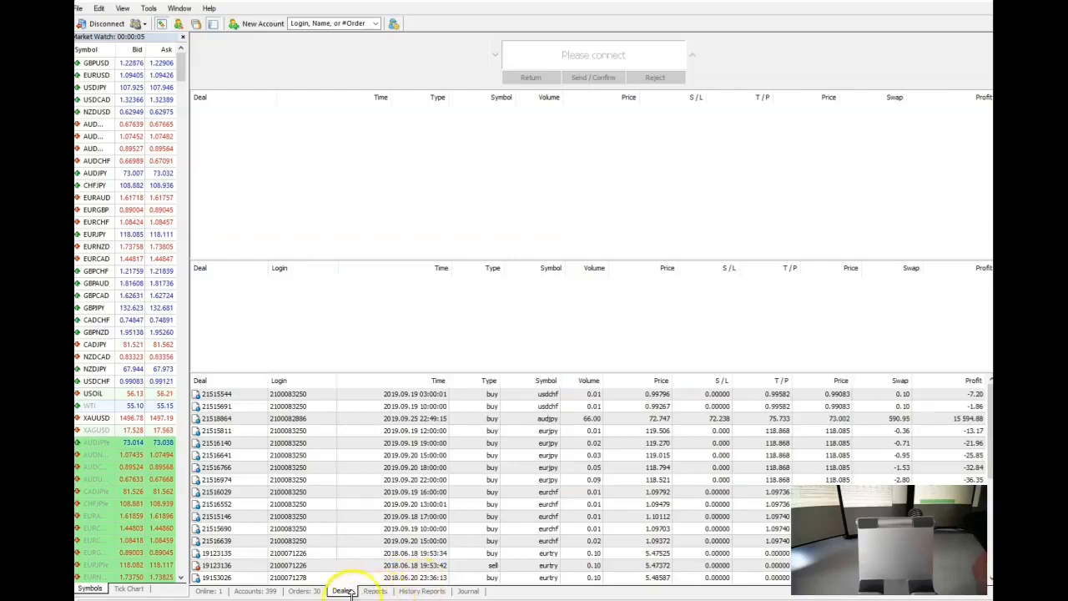
mouse_move(551, 113)
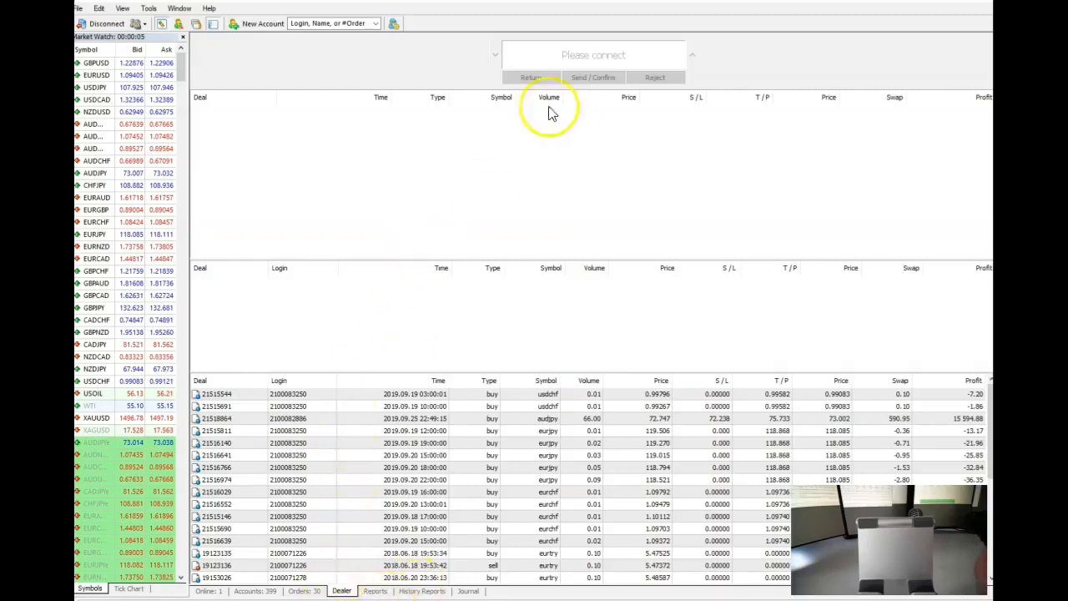
mouse_move(398, 325)
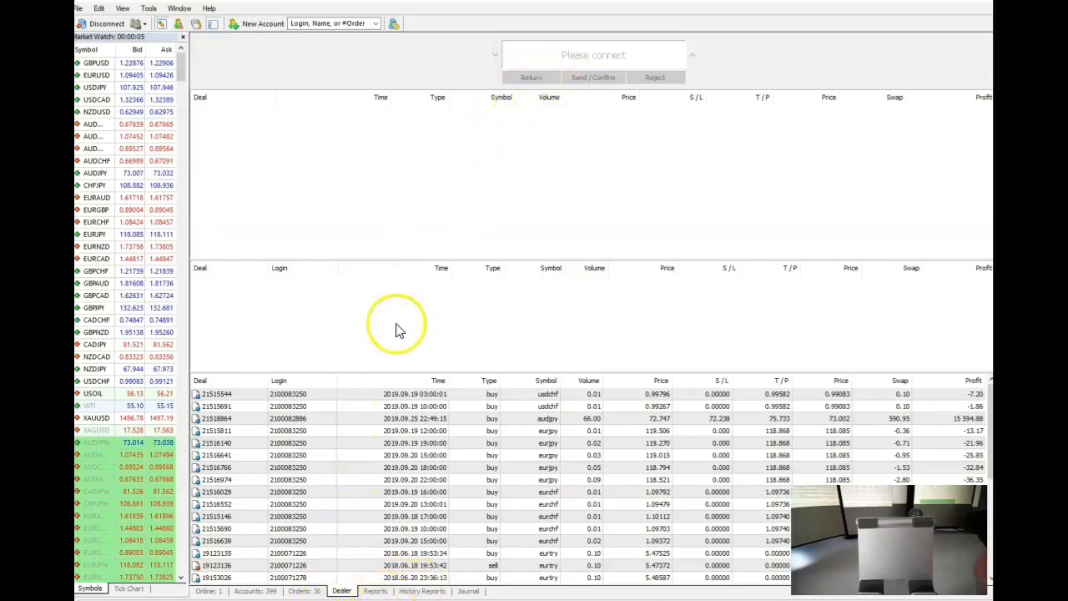
mouse_move(764, 459)
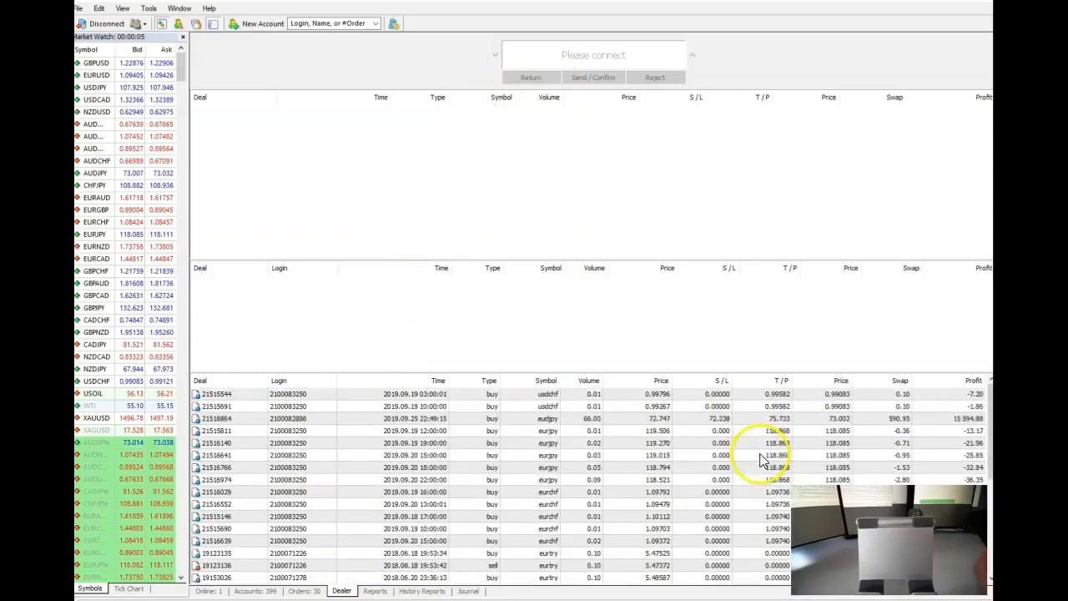
mouse_move(572, 455)
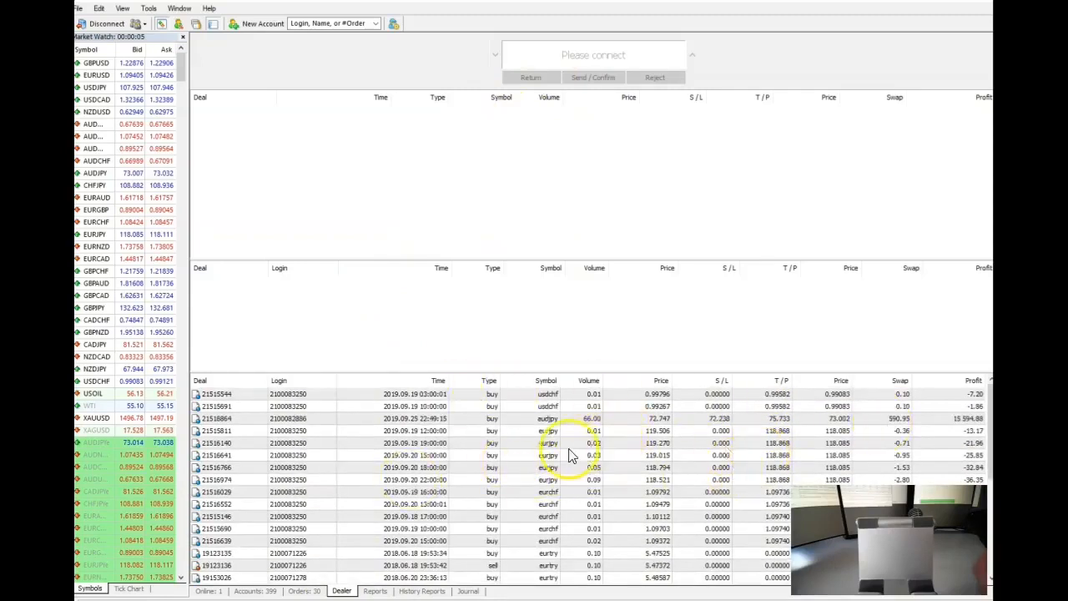
mouse_move(649, 384)
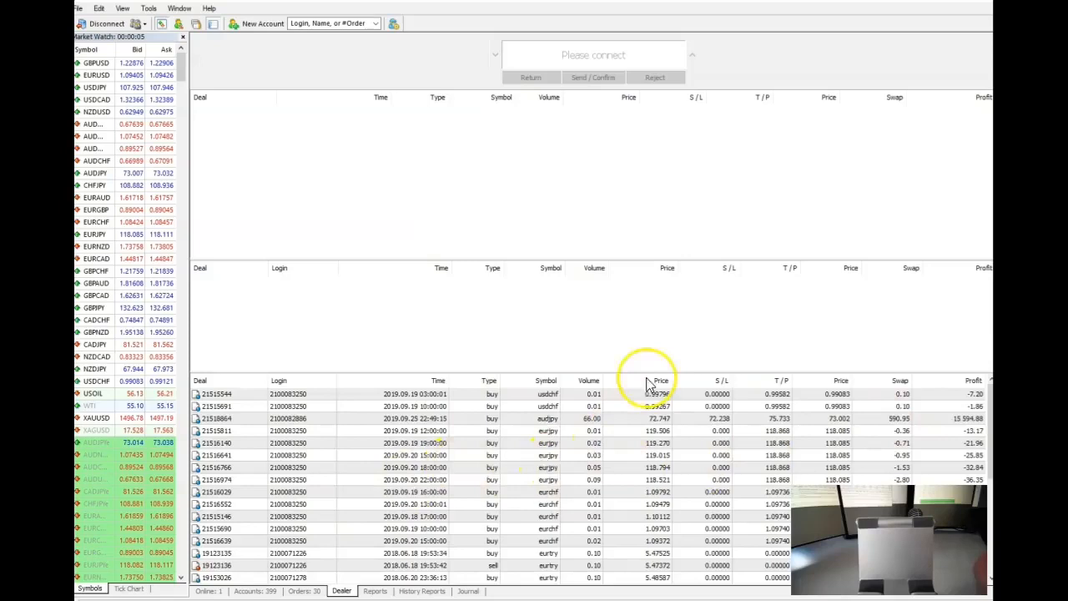
mouse_move(496, 432)
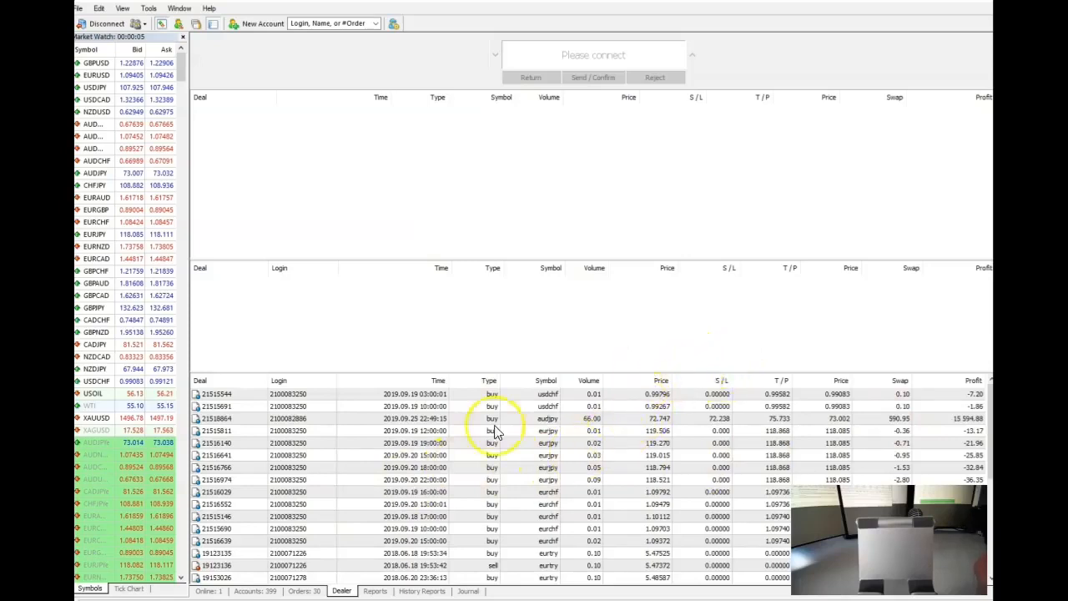
mouse_move(719, 446)
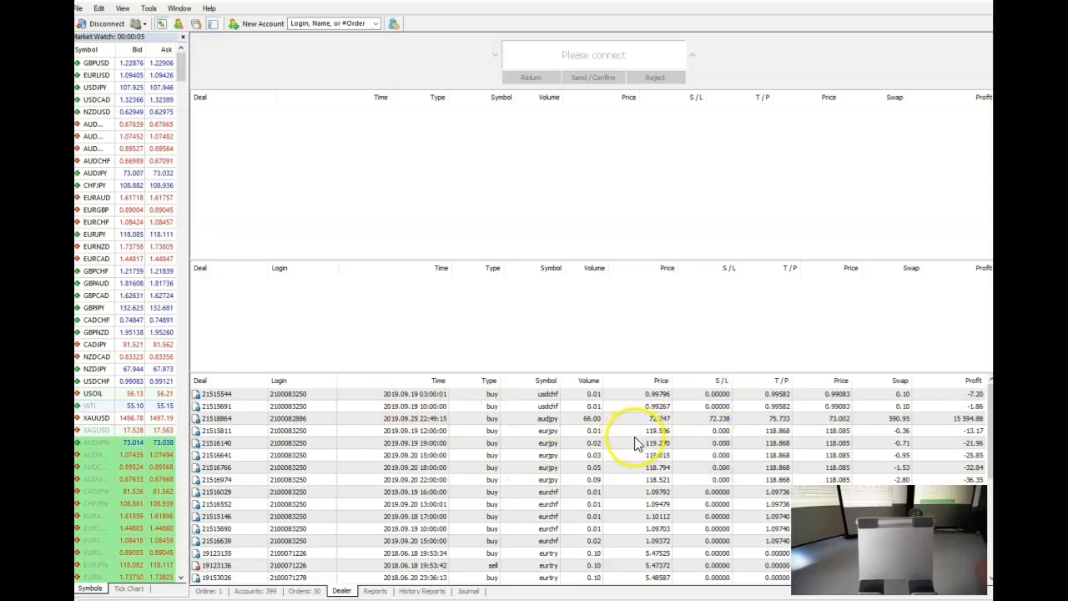
mouse_move(315, 465)
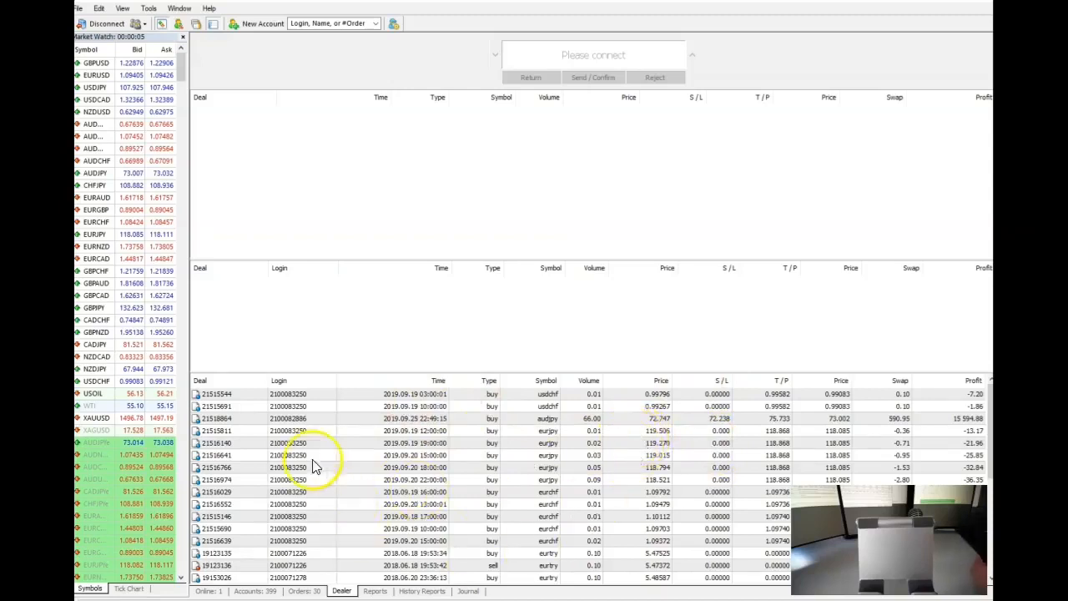
mouse_move(392, 366)
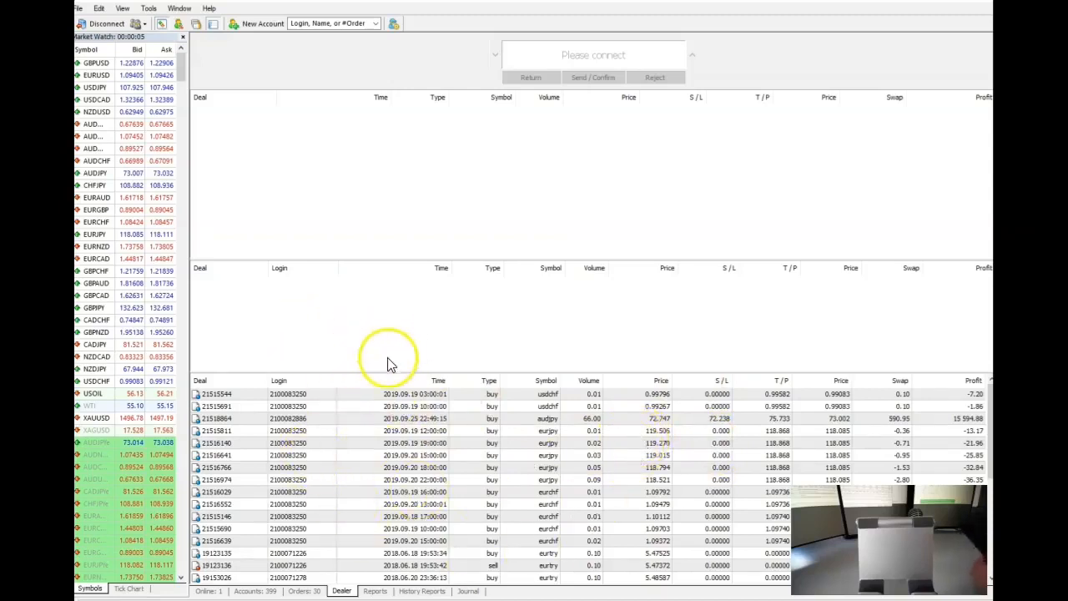
mouse_move(397, 417)
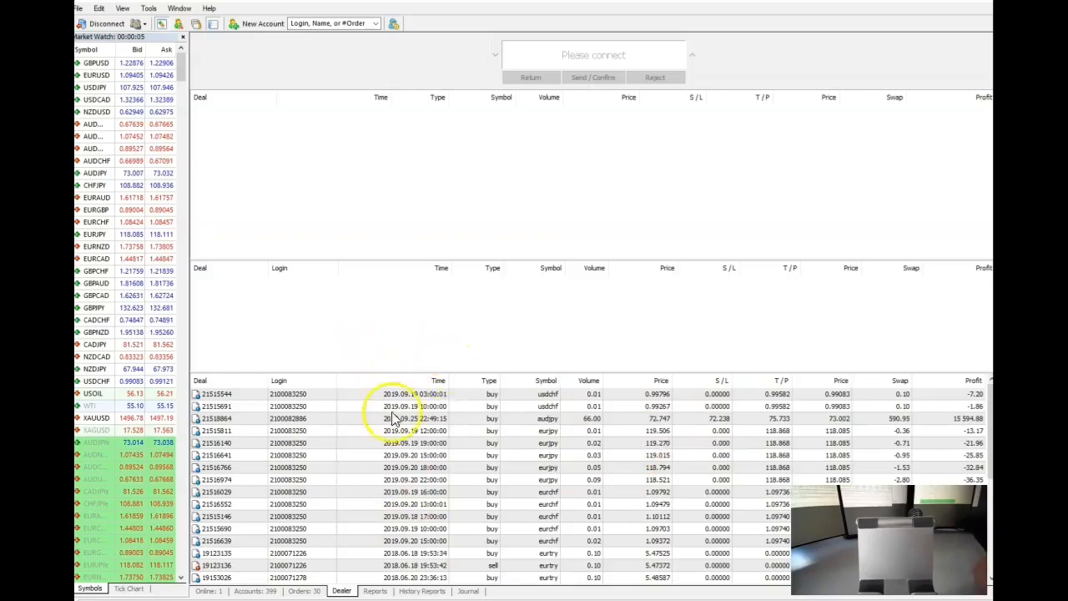
mouse_move(266, 453)
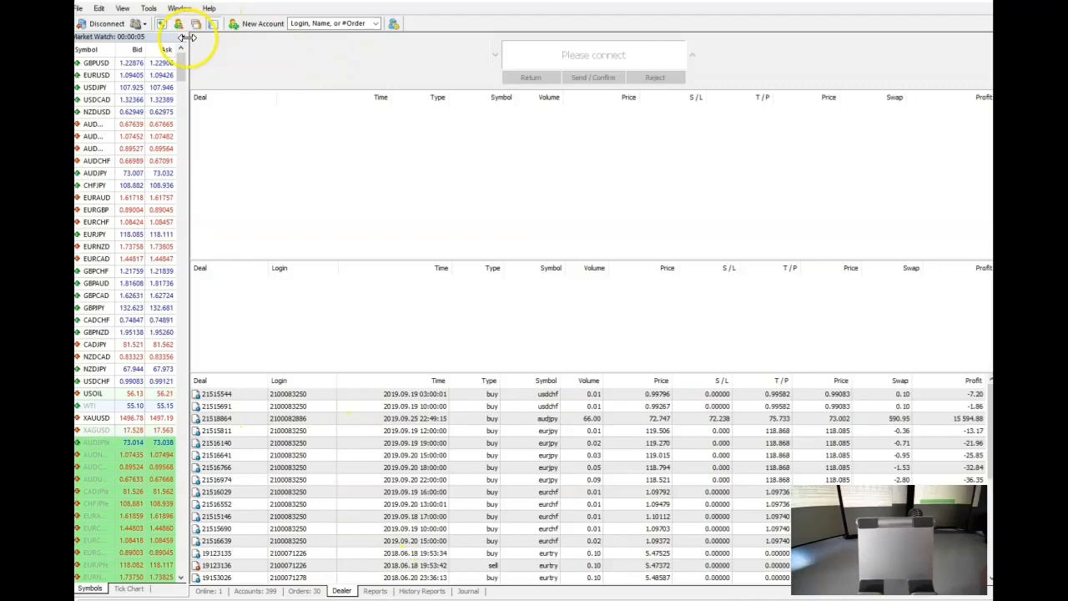
click(77, 9)
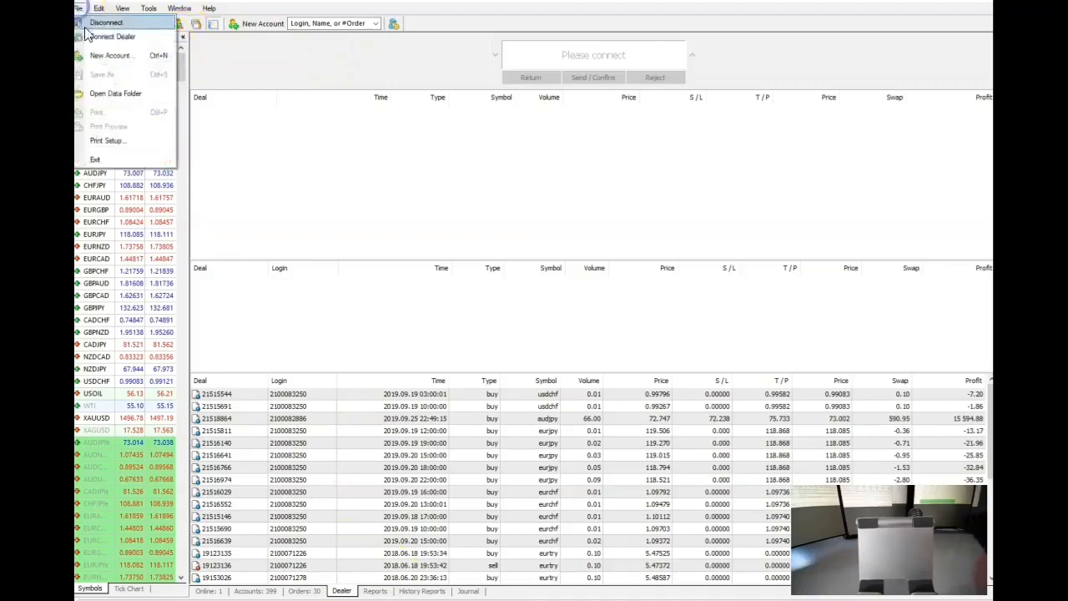
mouse_move(111, 37)
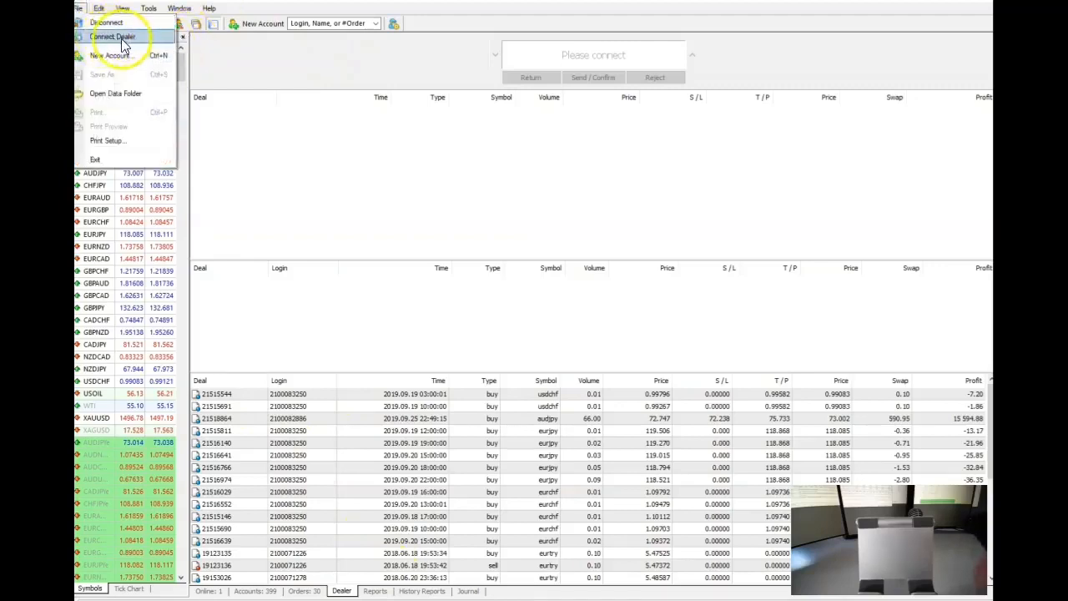
click(111, 36)
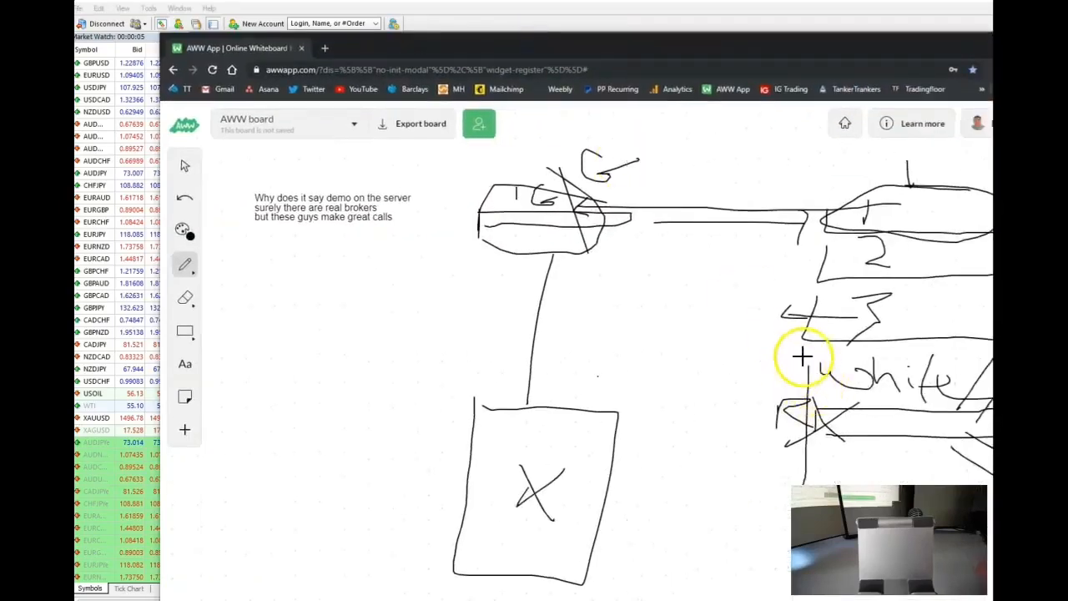
mouse_move(705, 323)
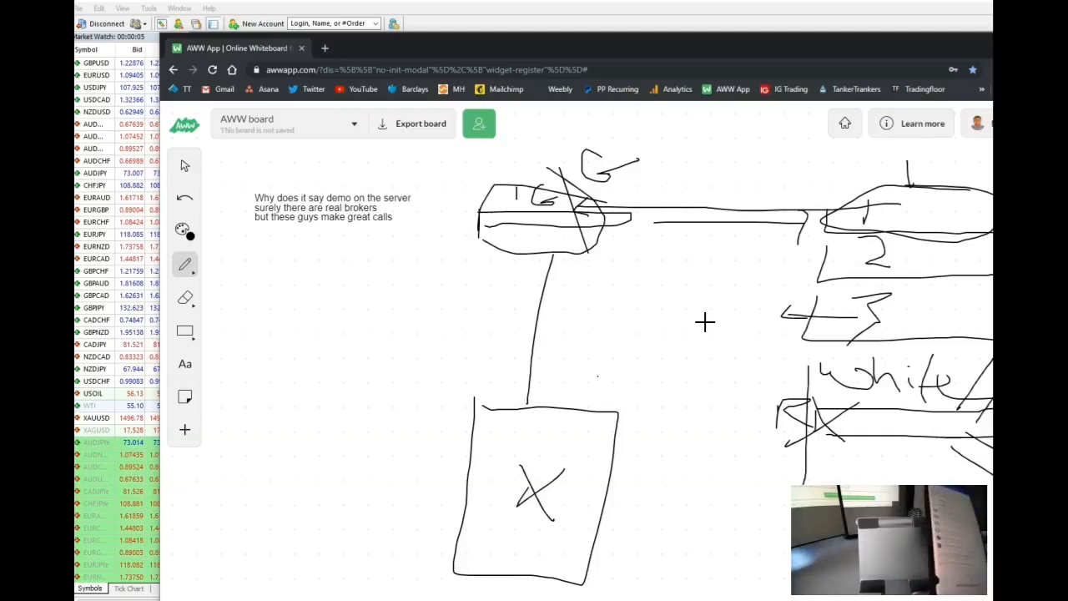
mouse_move(701, 385)
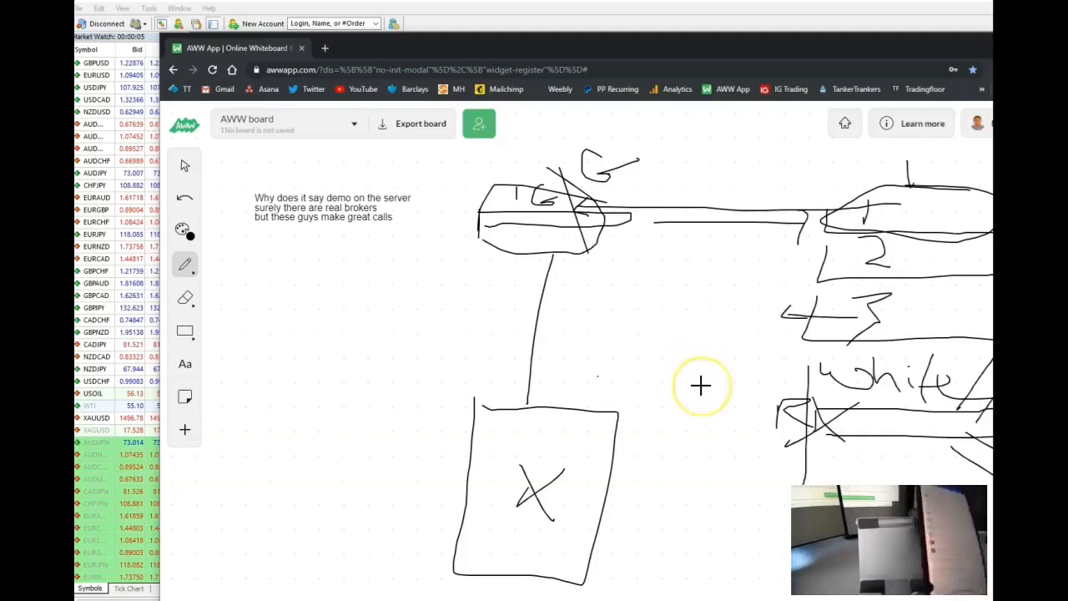
mouse_move(687, 392)
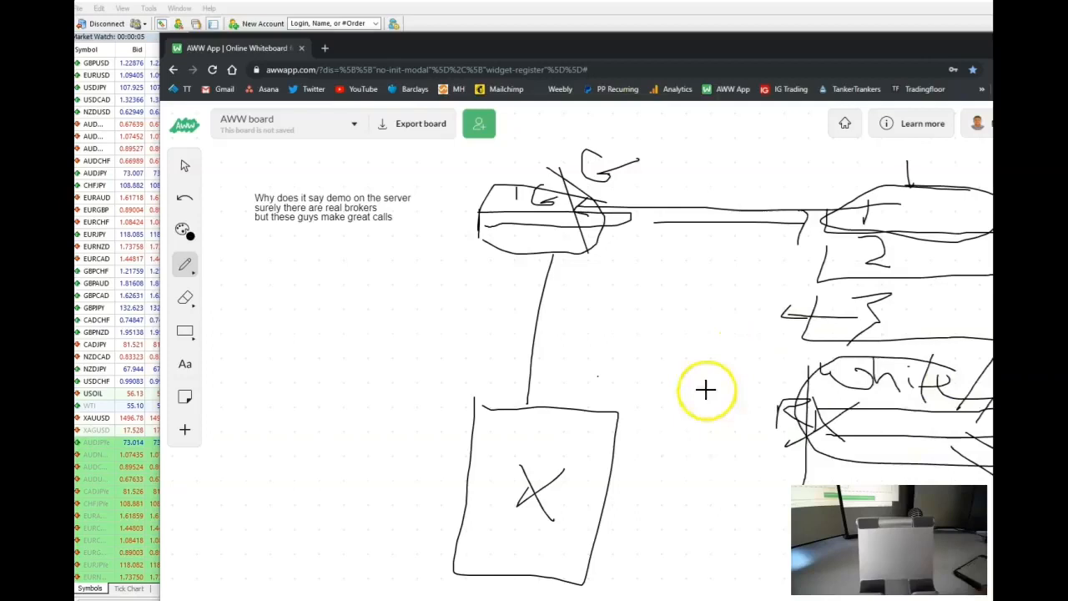
mouse_move(828, 409)
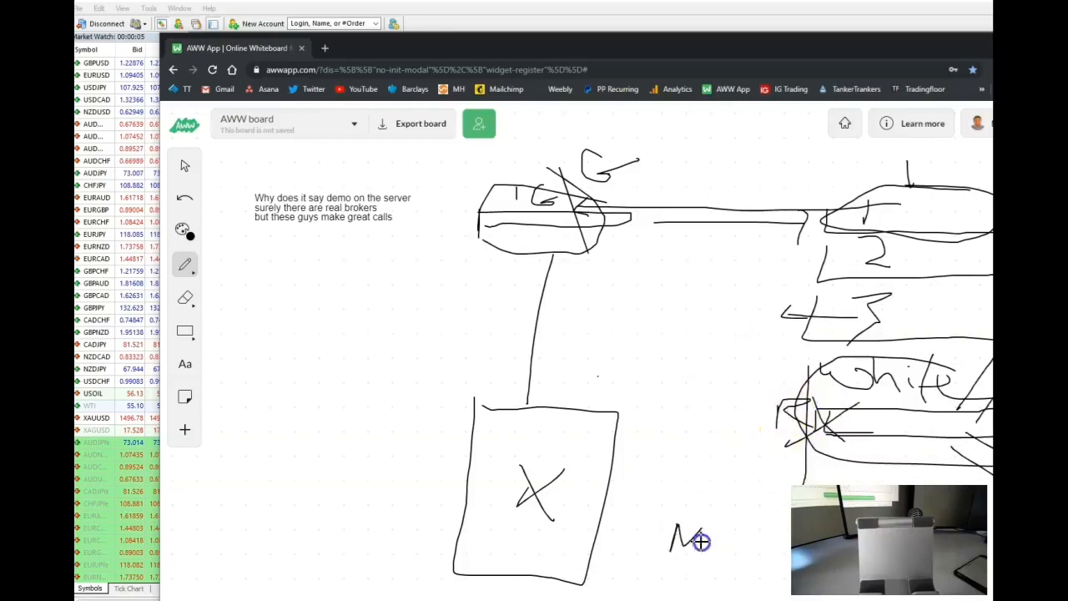
Step: Write the letter M near the bottom of the sketch, below the diagram
drag(718, 543, 768, 546)
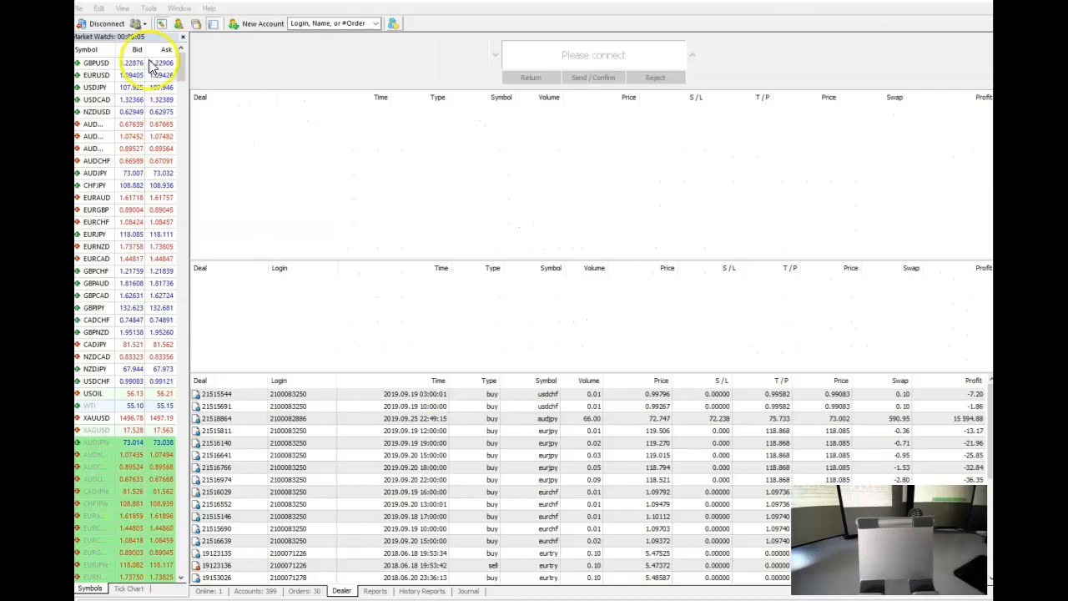
click(255, 591)
text(astr)
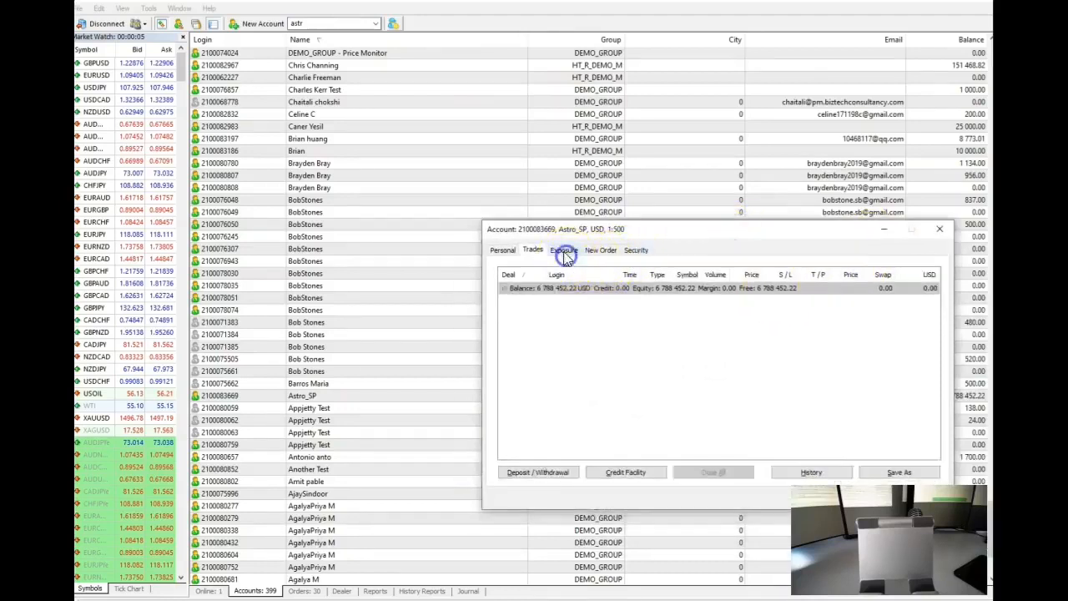
click(564, 249)
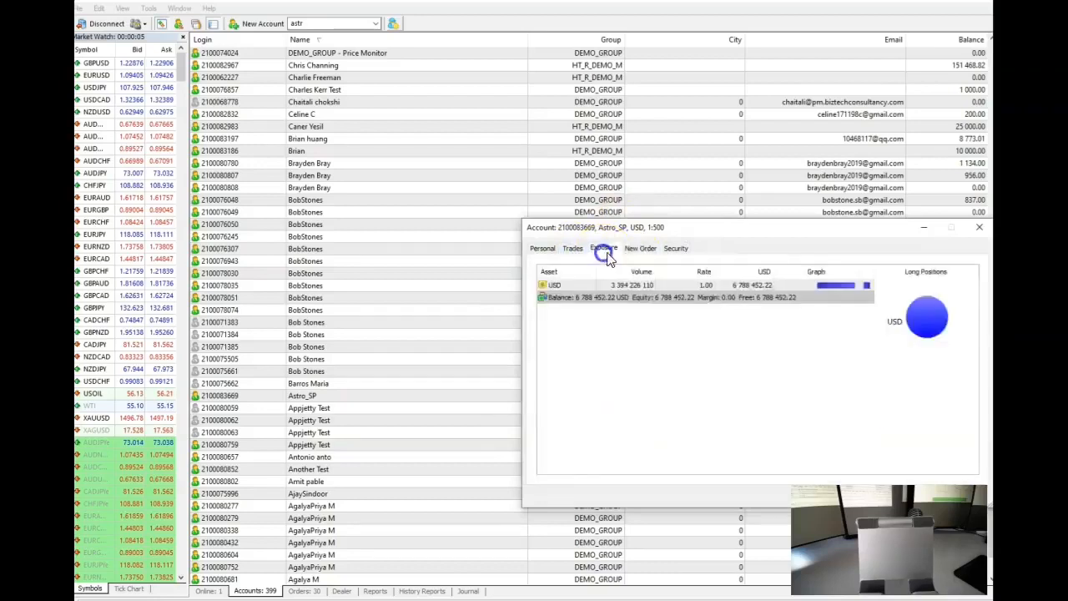
click(640, 247)
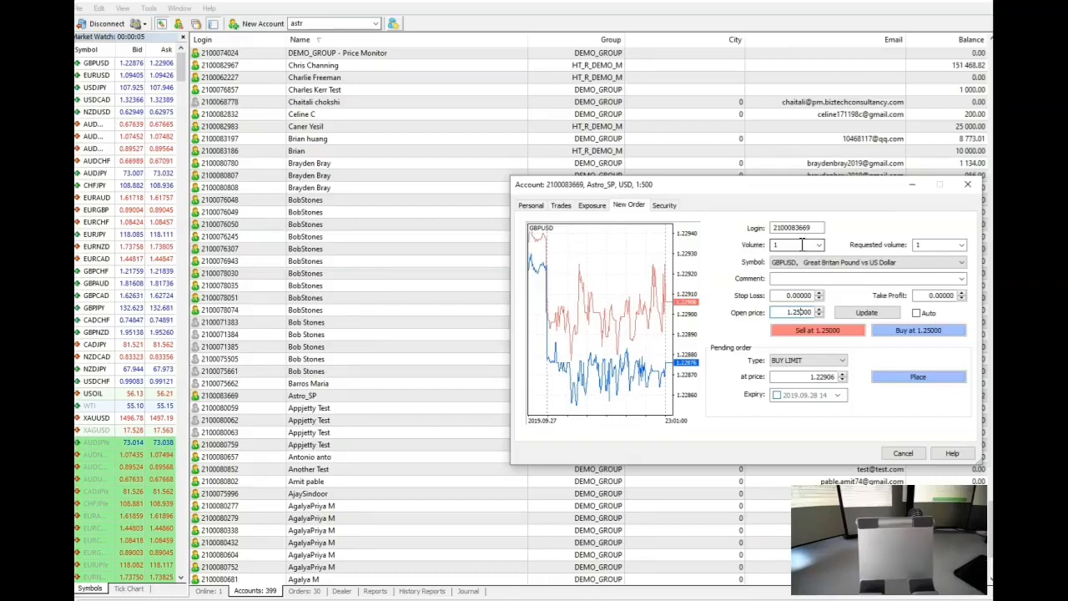
mouse_move(959, 233)
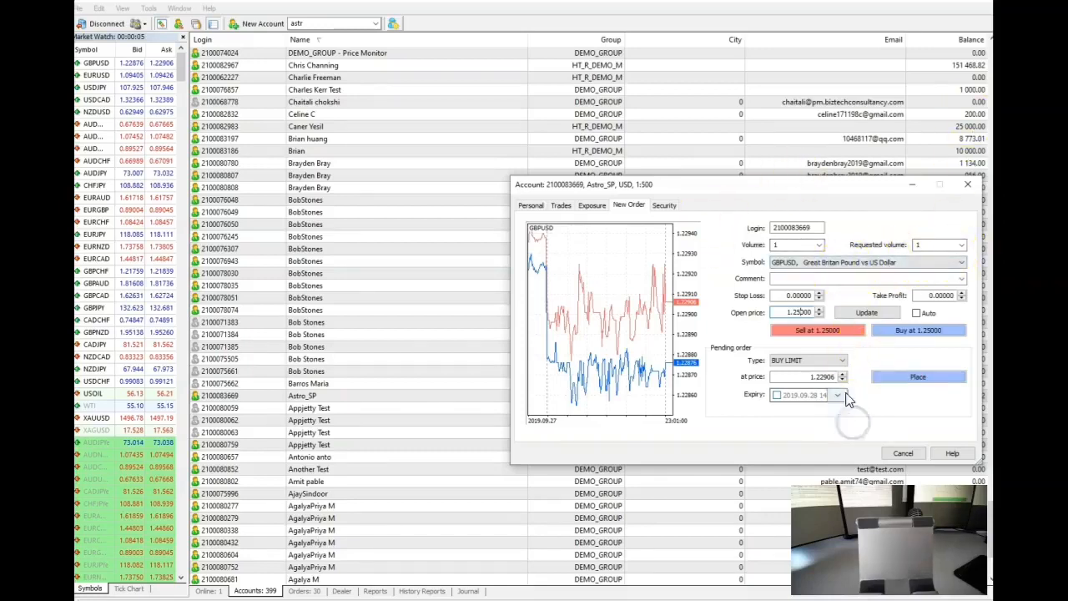
mouse_move(867, 401)
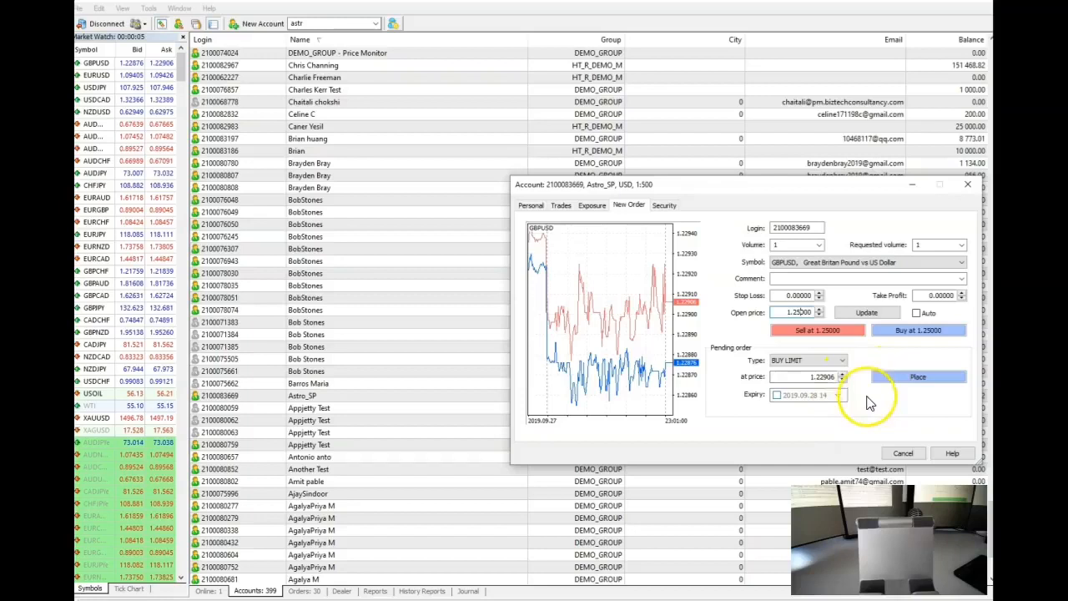
mouse_move(876, 445)
text(000)
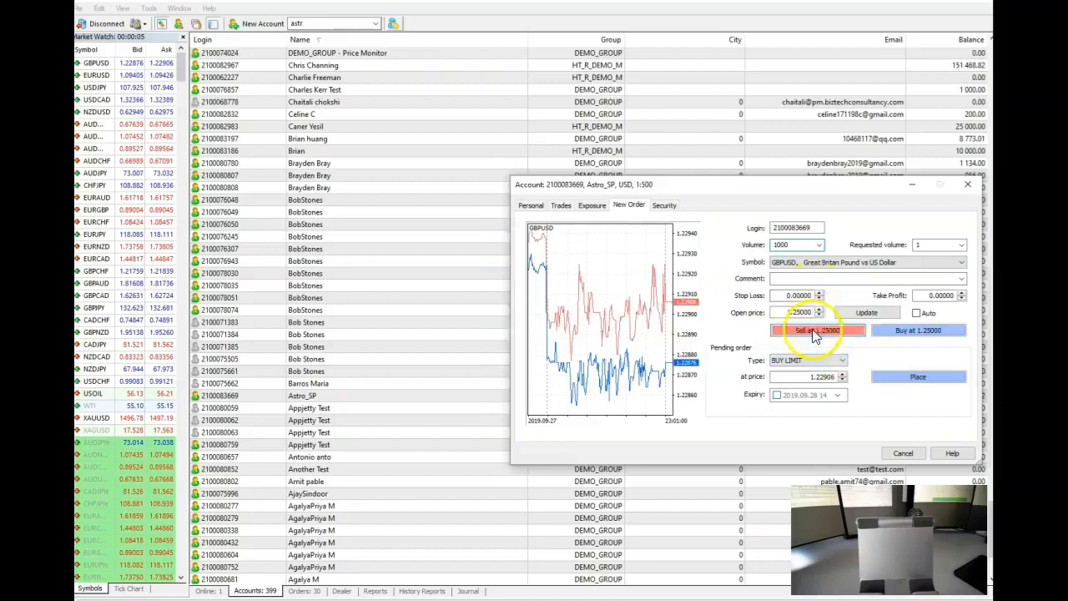
Step: Sell 1000 lots of GBPUSD at 1.25000 for Astro_SP, then close the account window
click(815, 330)
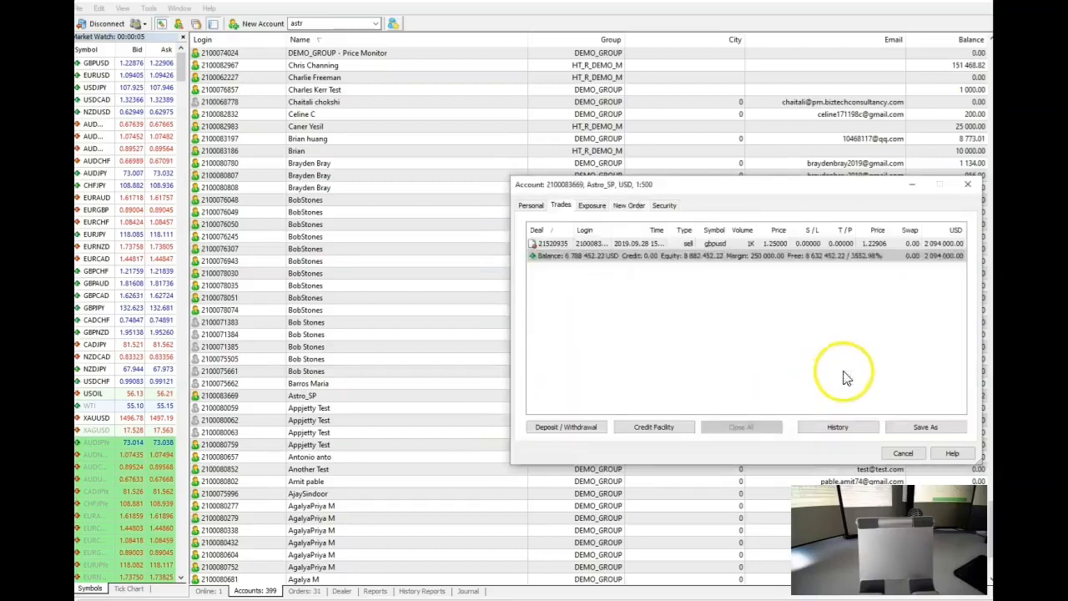
mouse_move(813, 349)
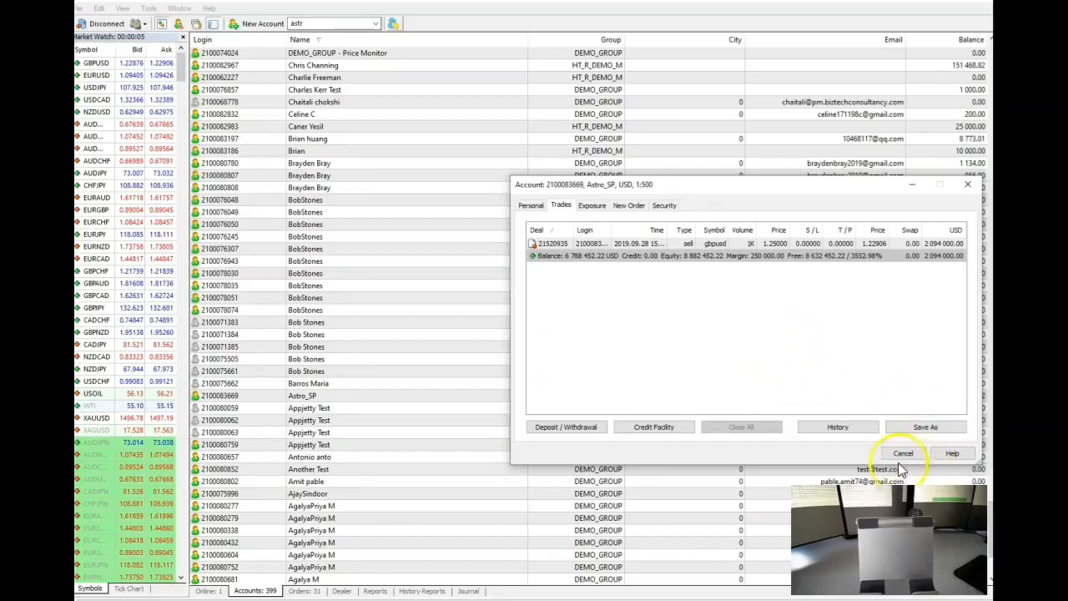
mouse_move(788, 450)
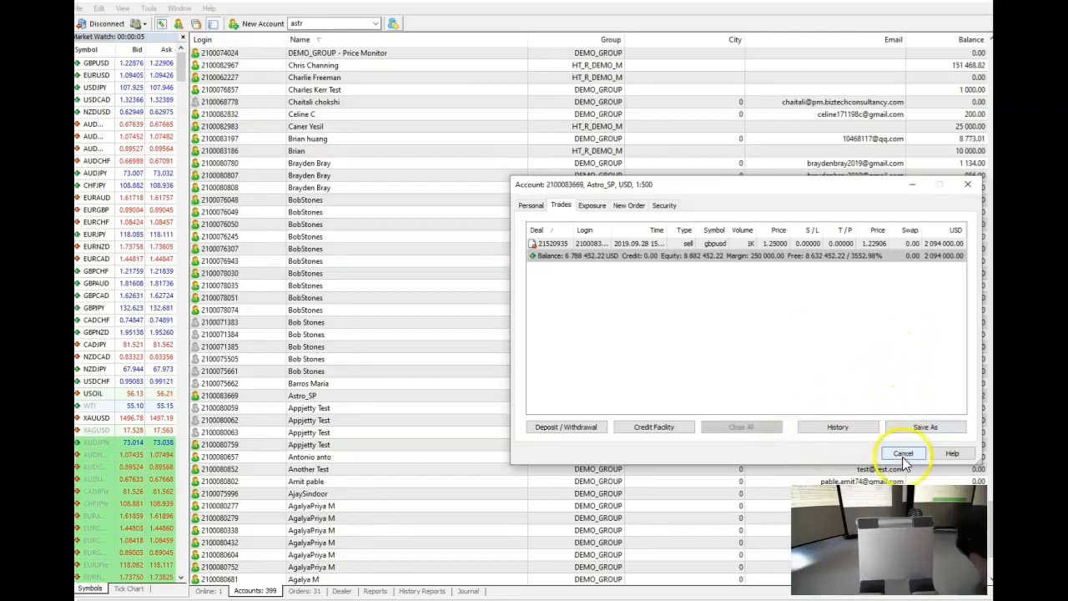
click(902, 453)
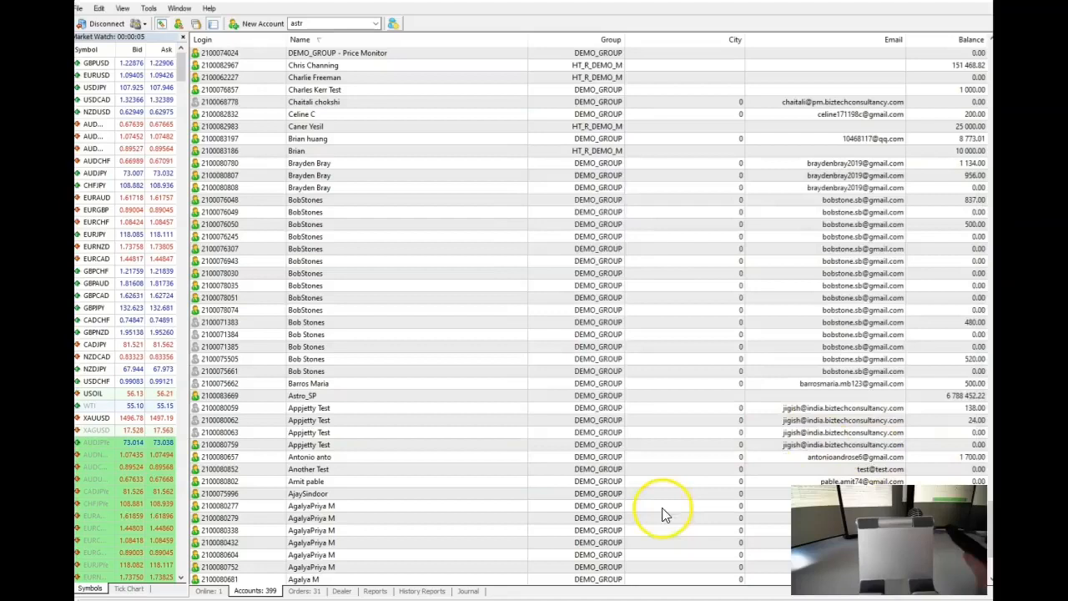
mouse_move(674, 301)
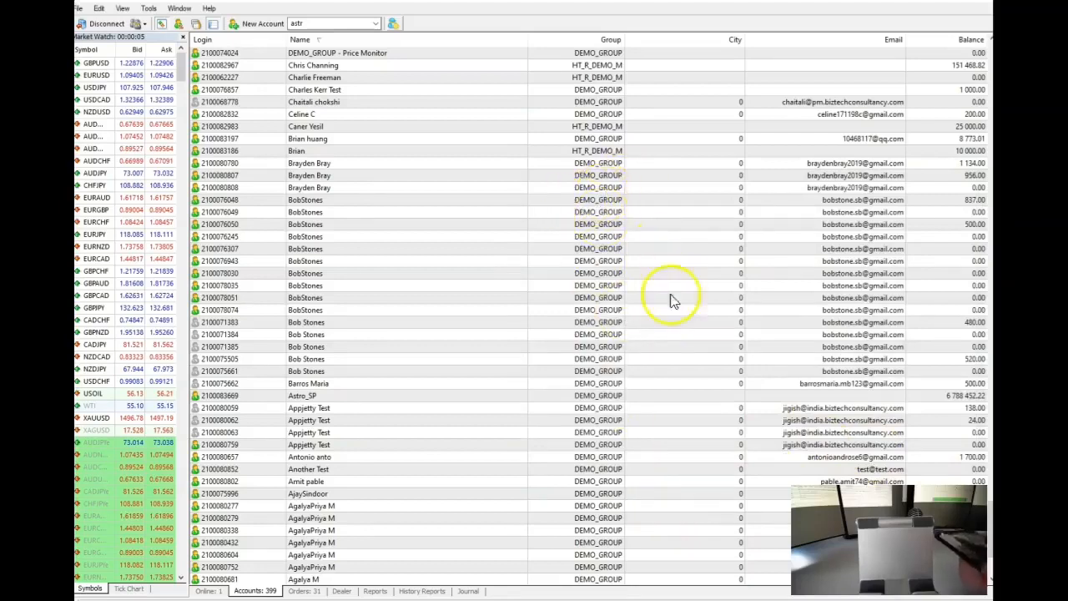
mouse_move(619, 463)
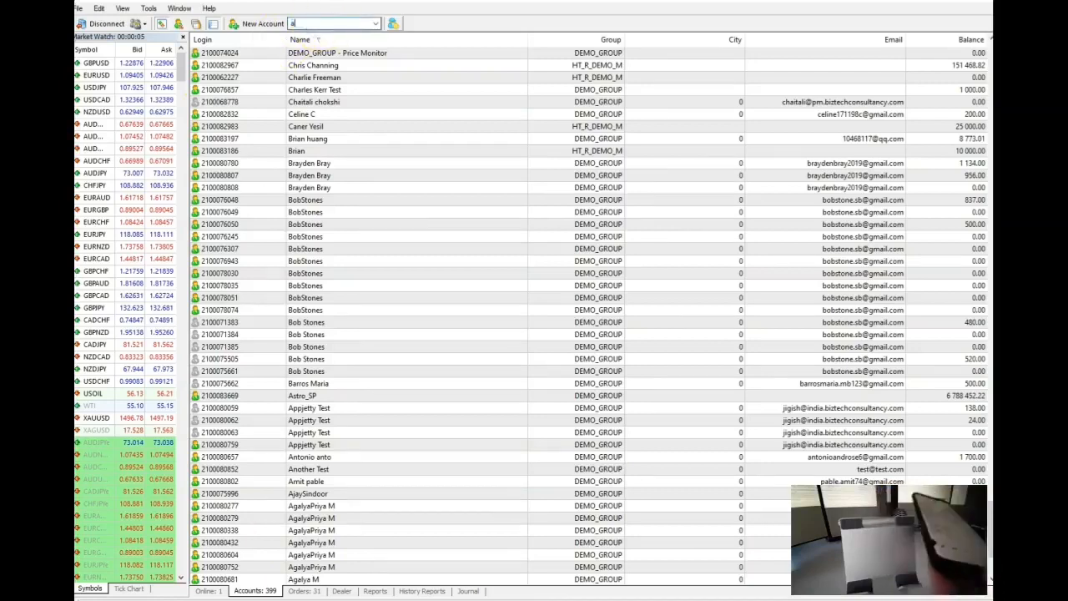
text(da)
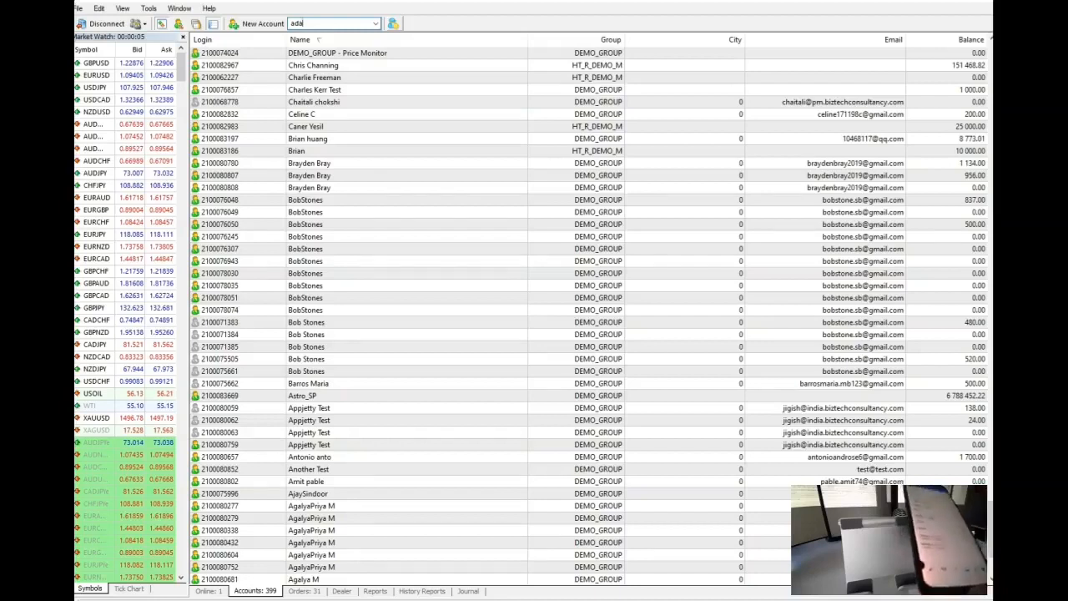
text(adam fx)
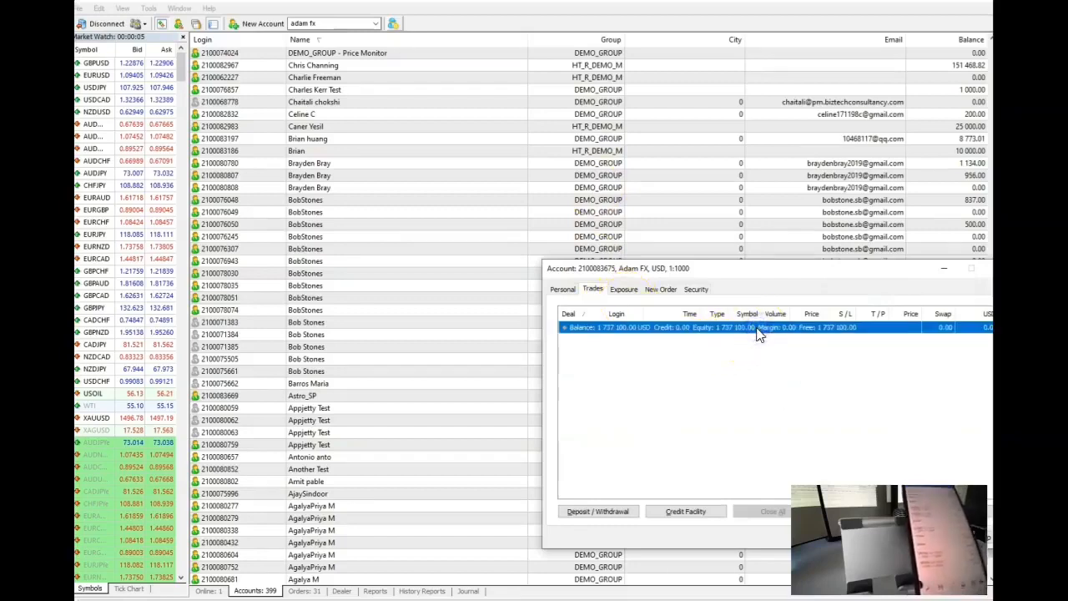
mouse_move(686, 493)
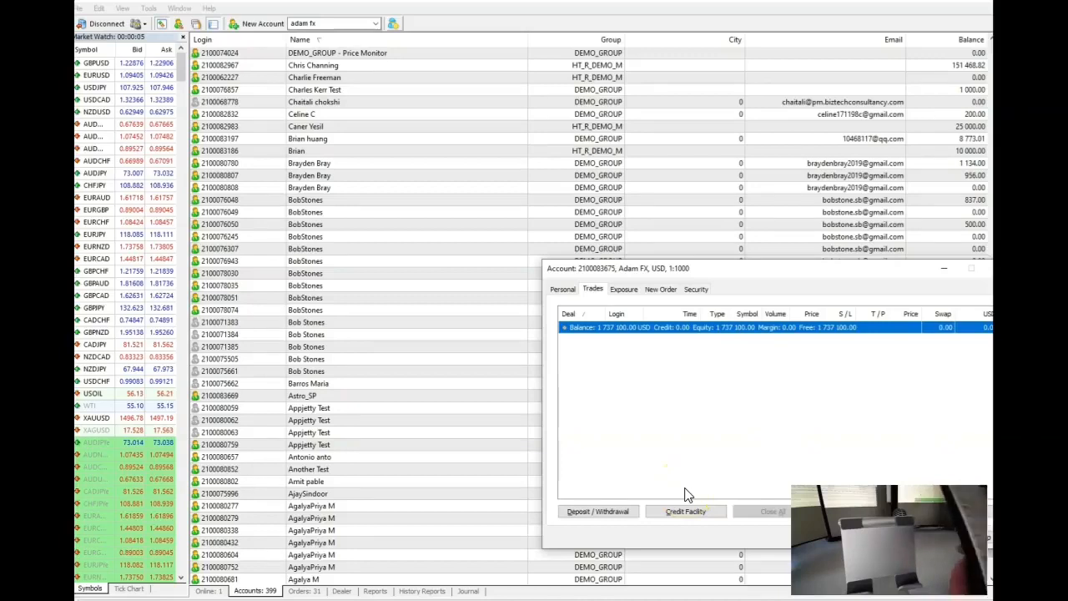
mouse_move(609, 129)
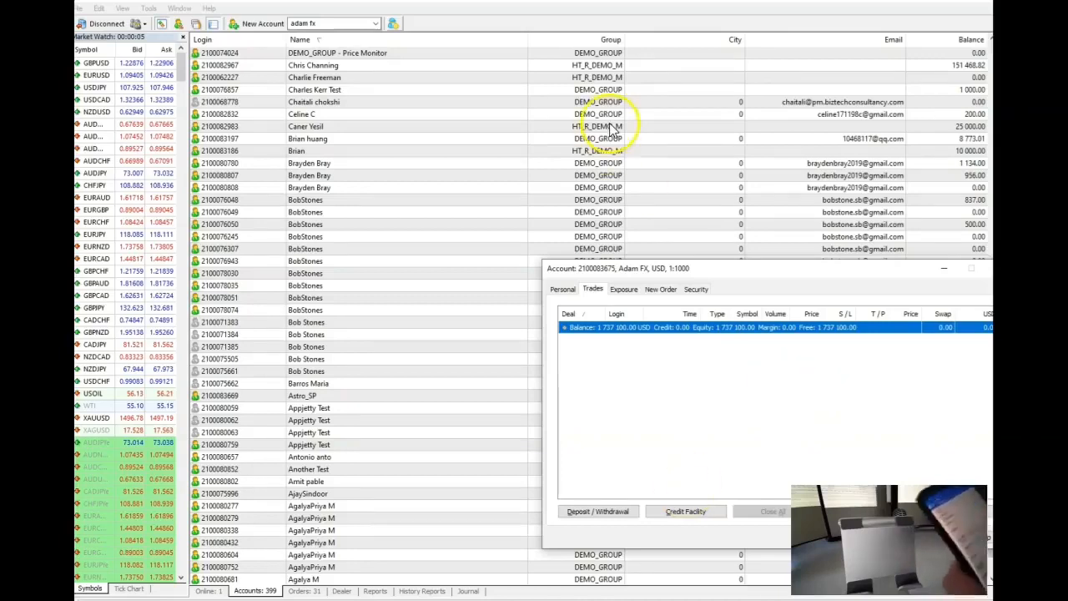
click(562, 288)
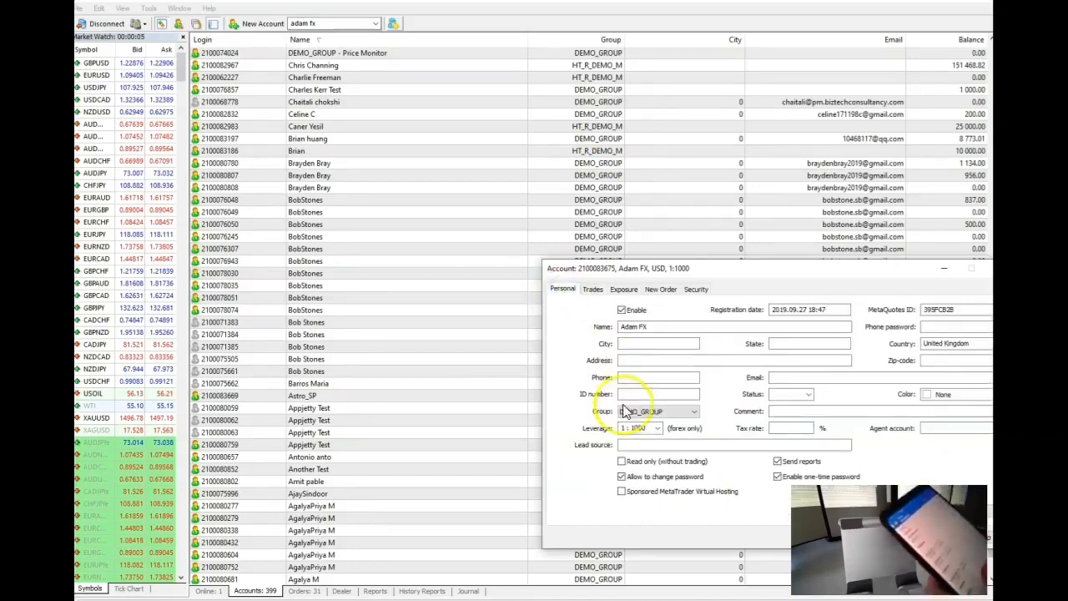
click(689, 410)
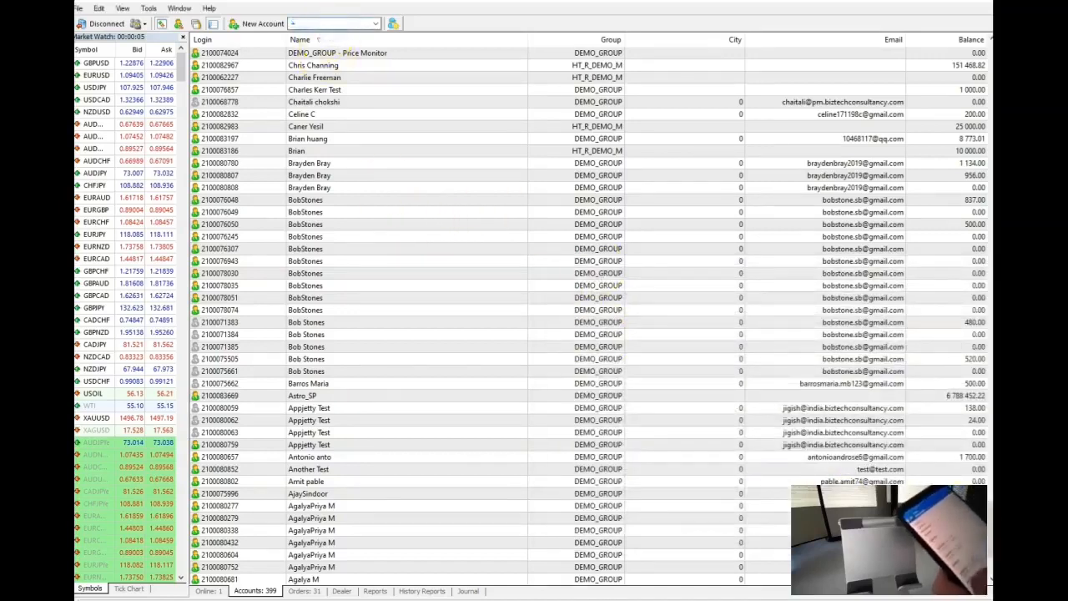
text(adam fx)
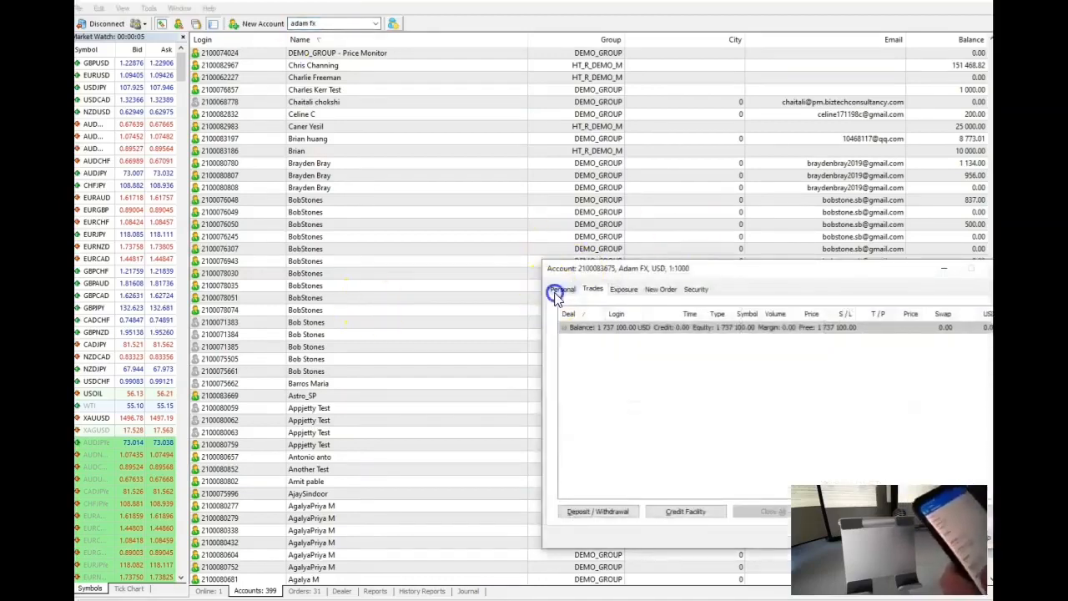
click(561, 289)
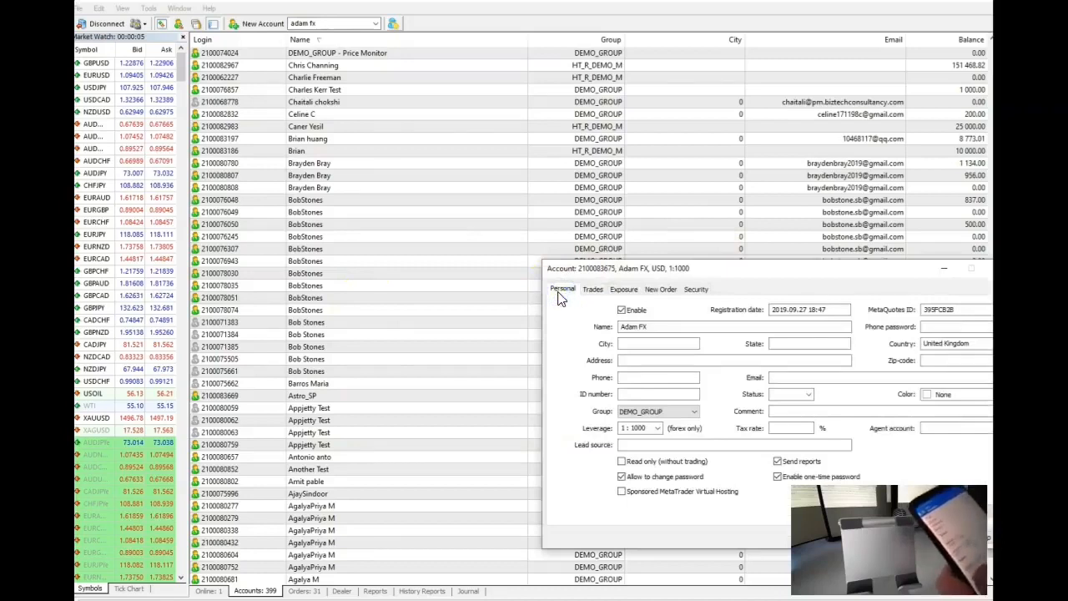
click(709, 326)
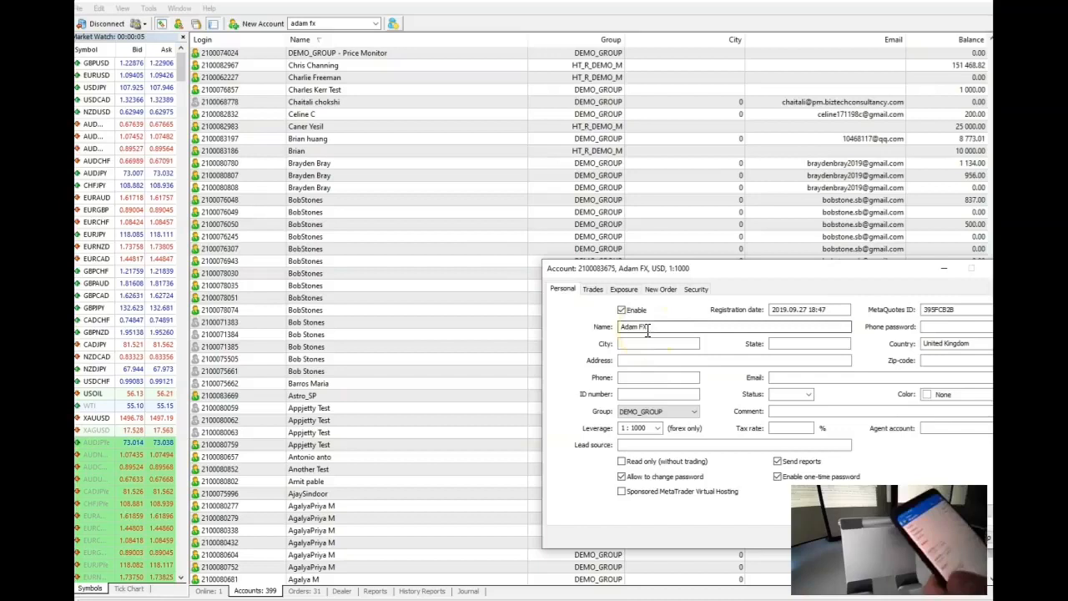
mouse_move(613, 402)
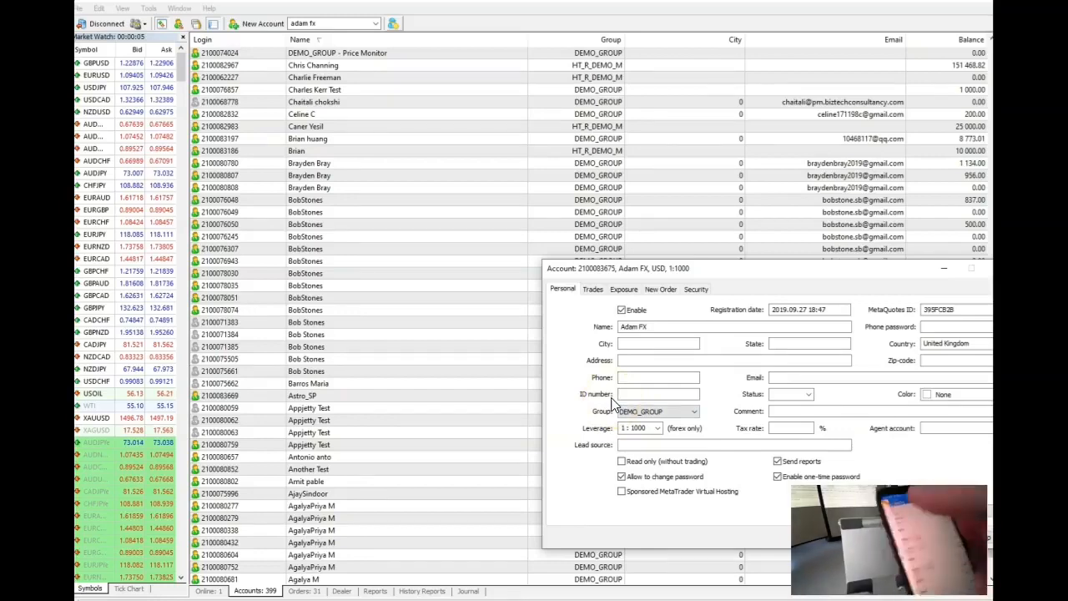
mouse_move(583, 390)
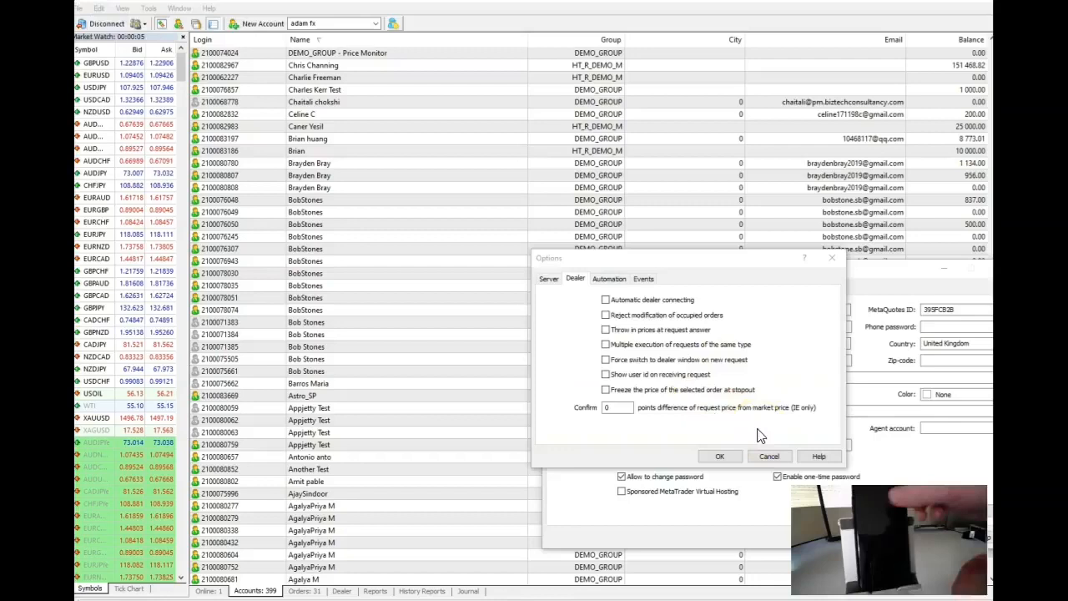
click(768, 456)
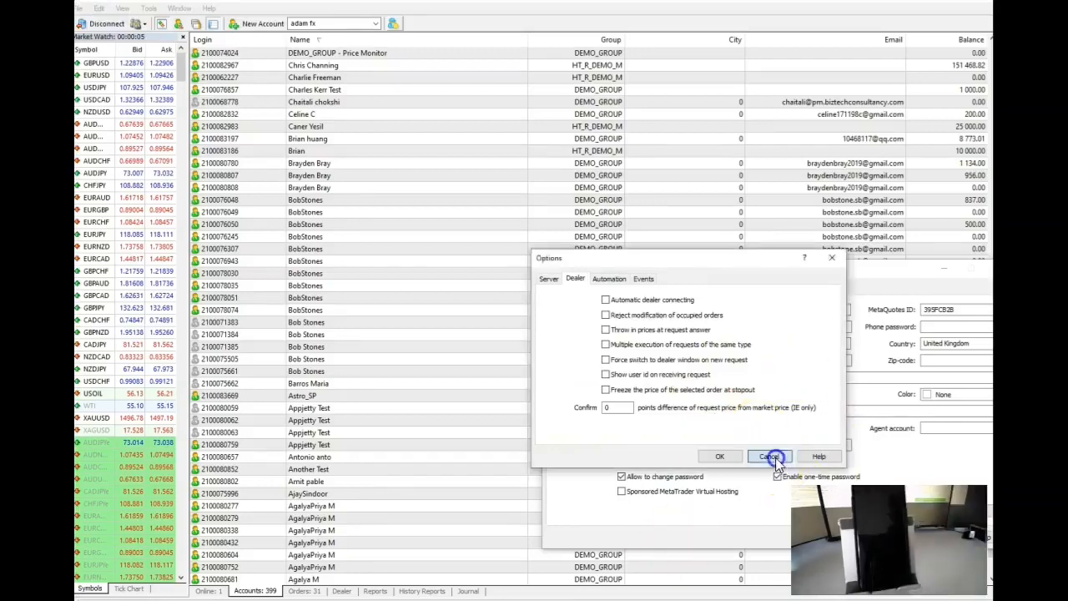
click(768, 456)
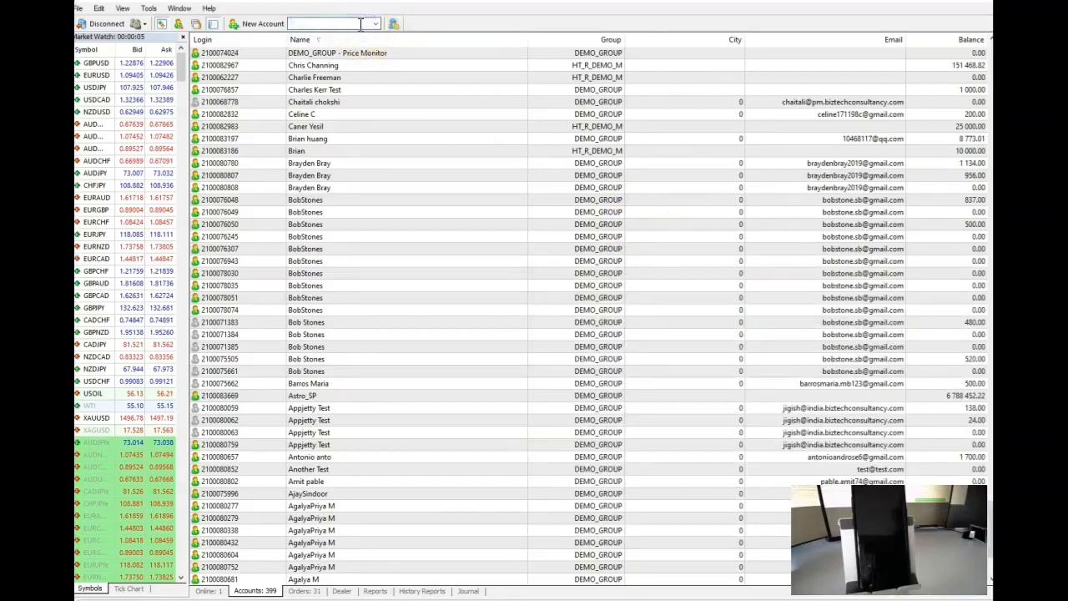
text(astro)
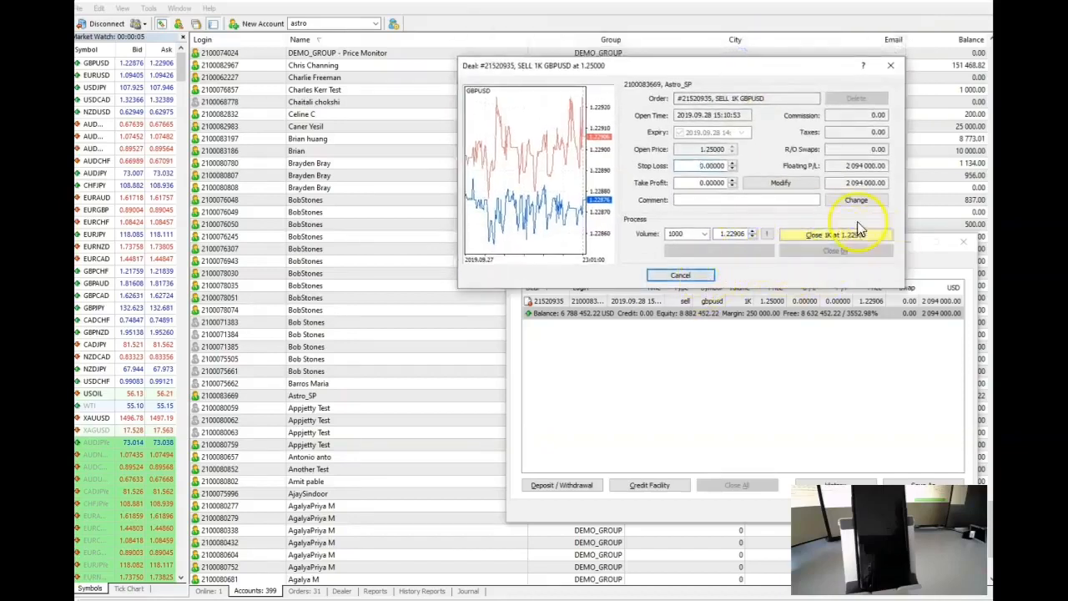
click(835, 233)
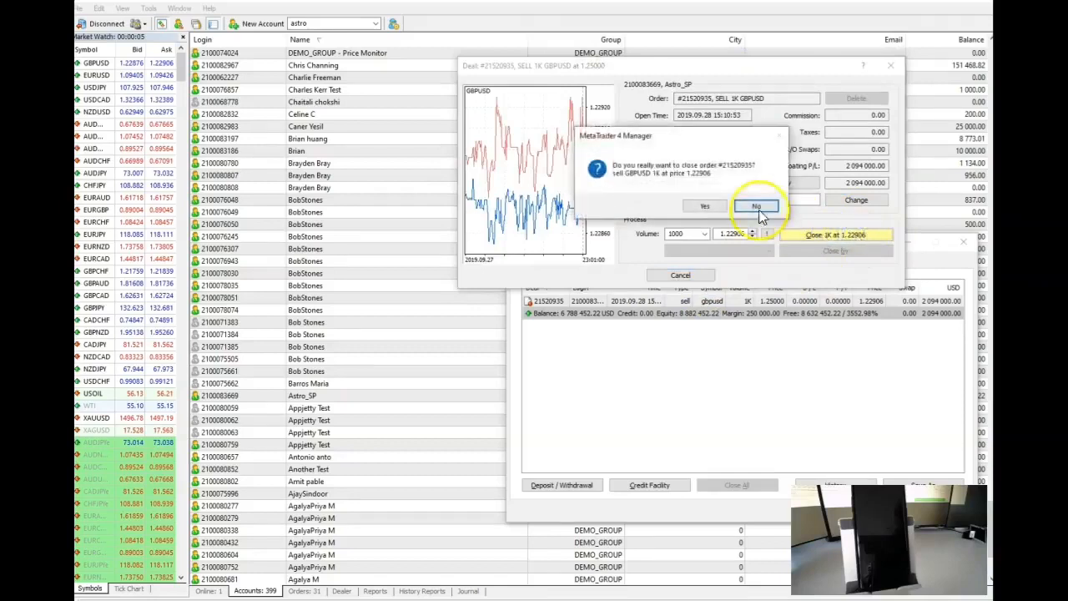
click(756, 206)
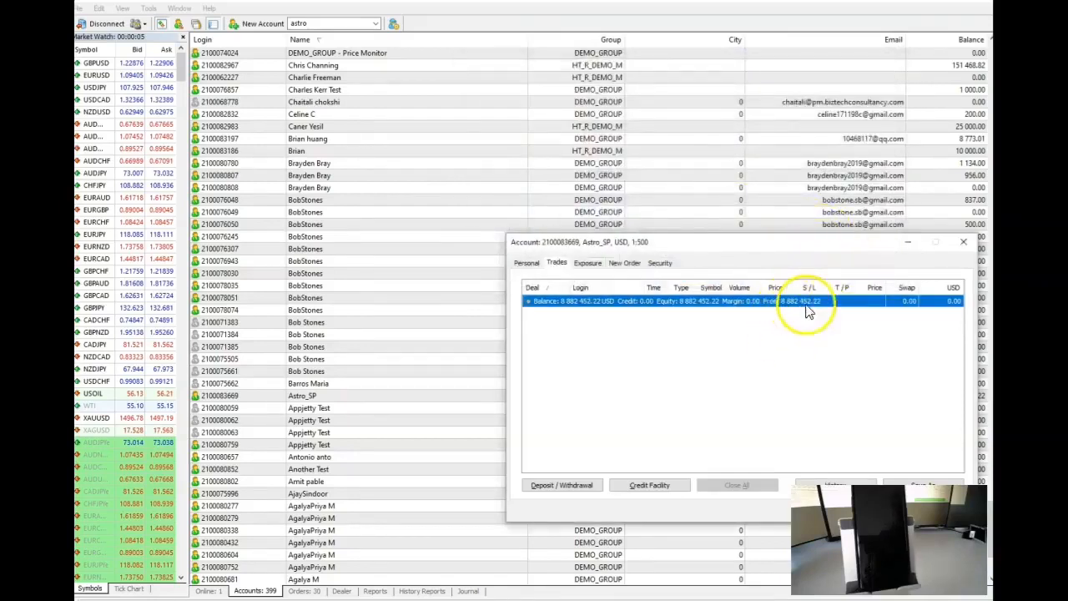
click(964, 242)
text(leac)
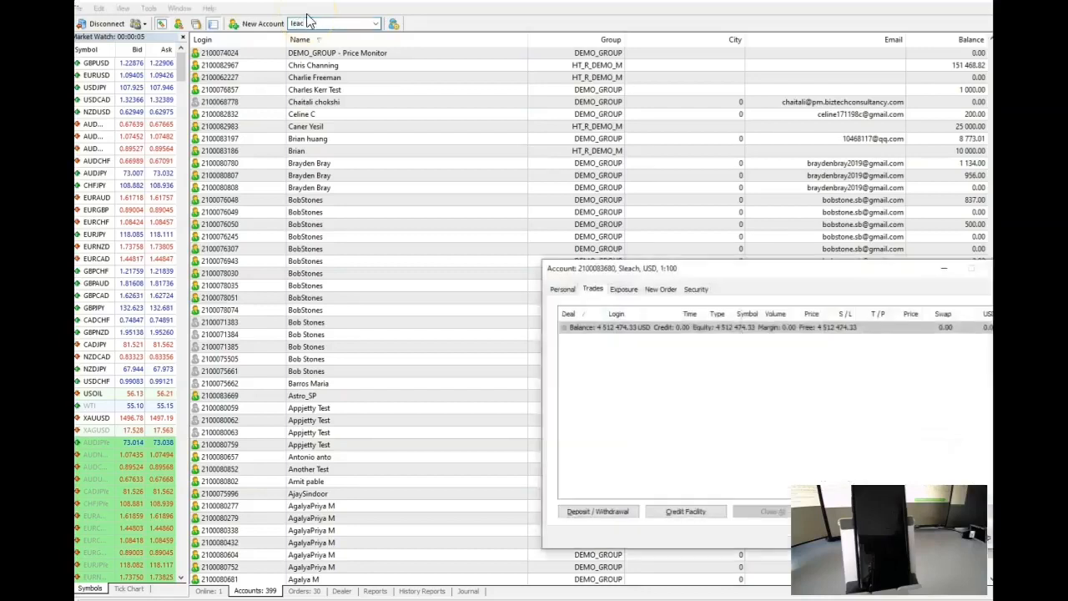
mouse_move(936, 306)
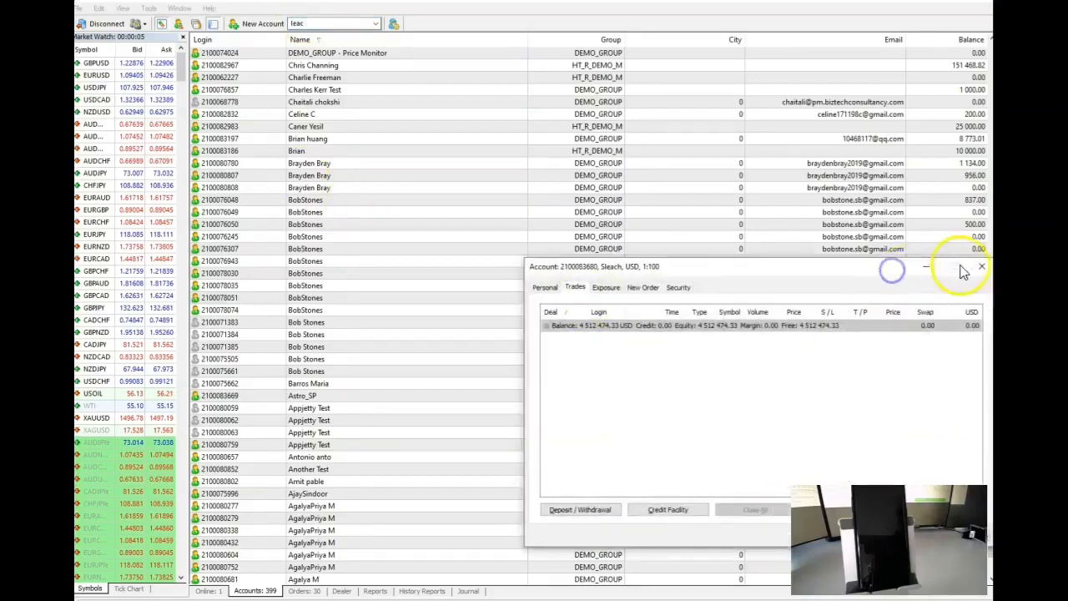
click(981, 266)
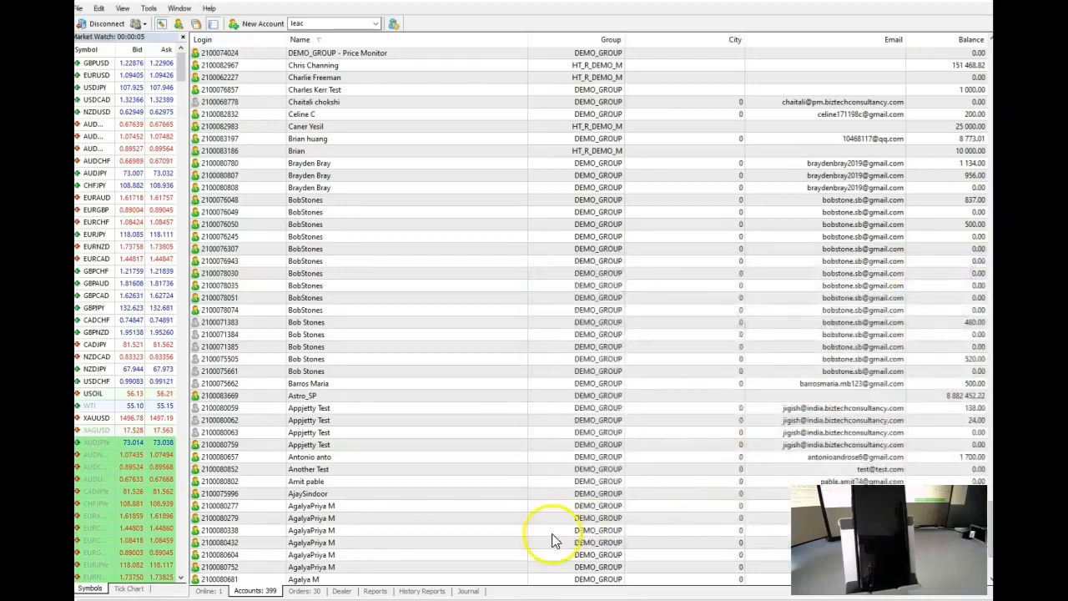
scroll(up, 3)
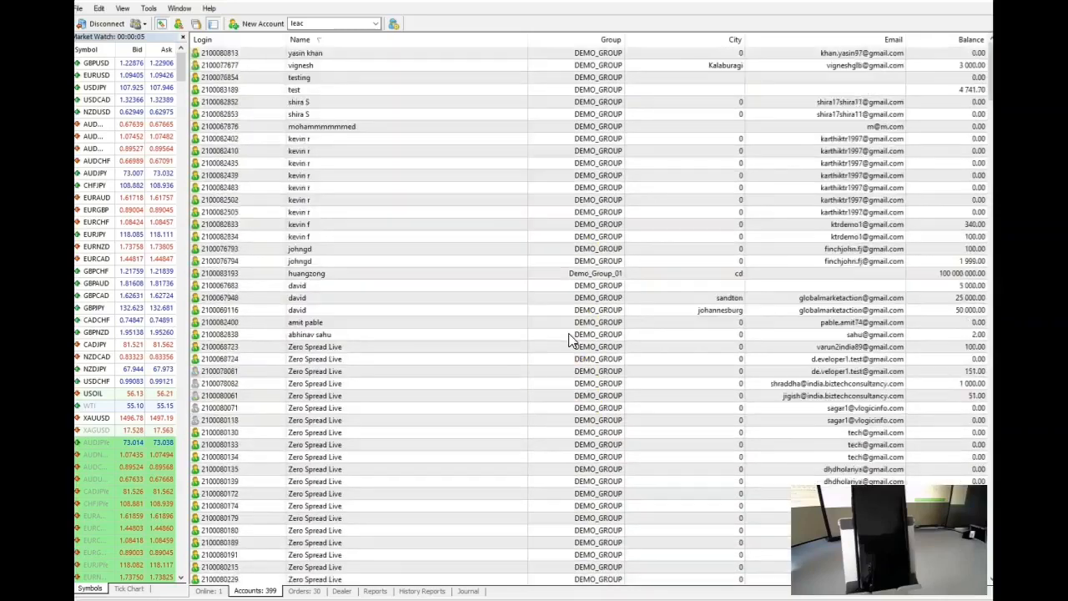
scroll(down, 3)
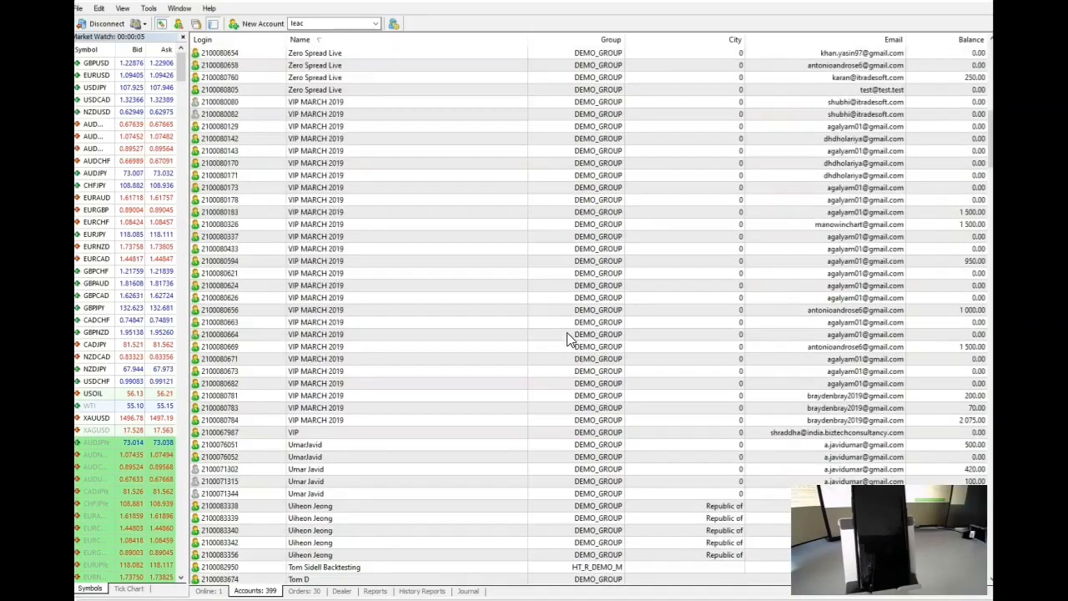
mouse_move(467, 467)
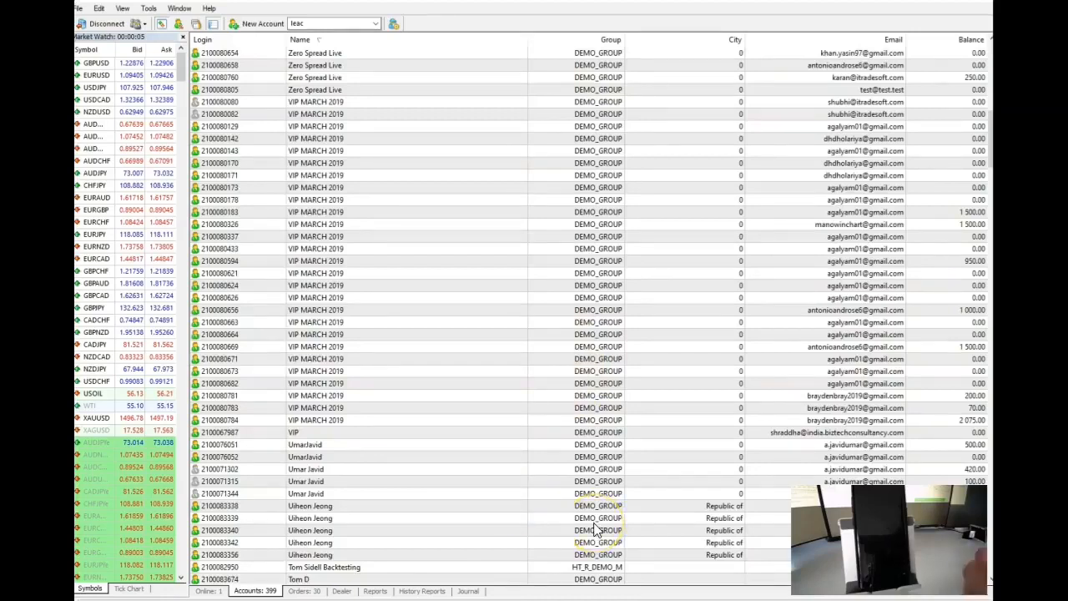
mouse_move(359, 359)
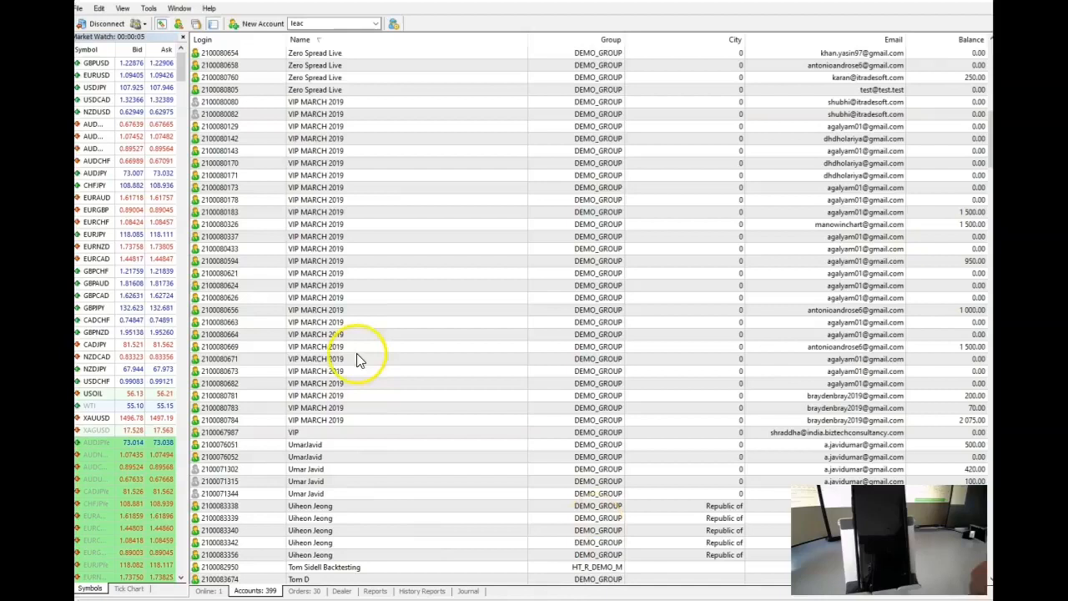
mouse_move(430, 579)
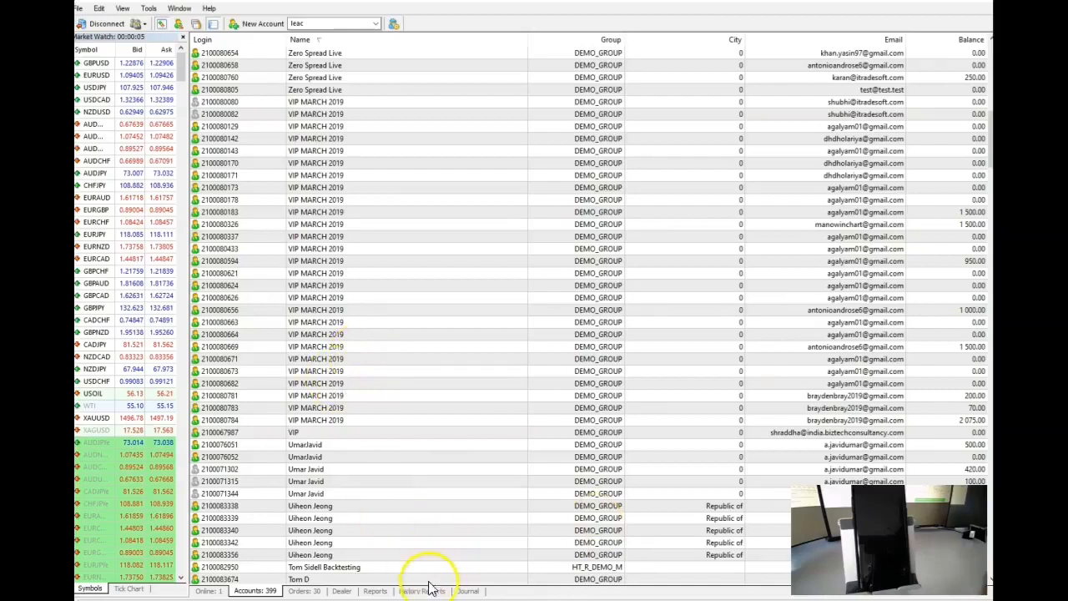
mouse_move(437, 584)
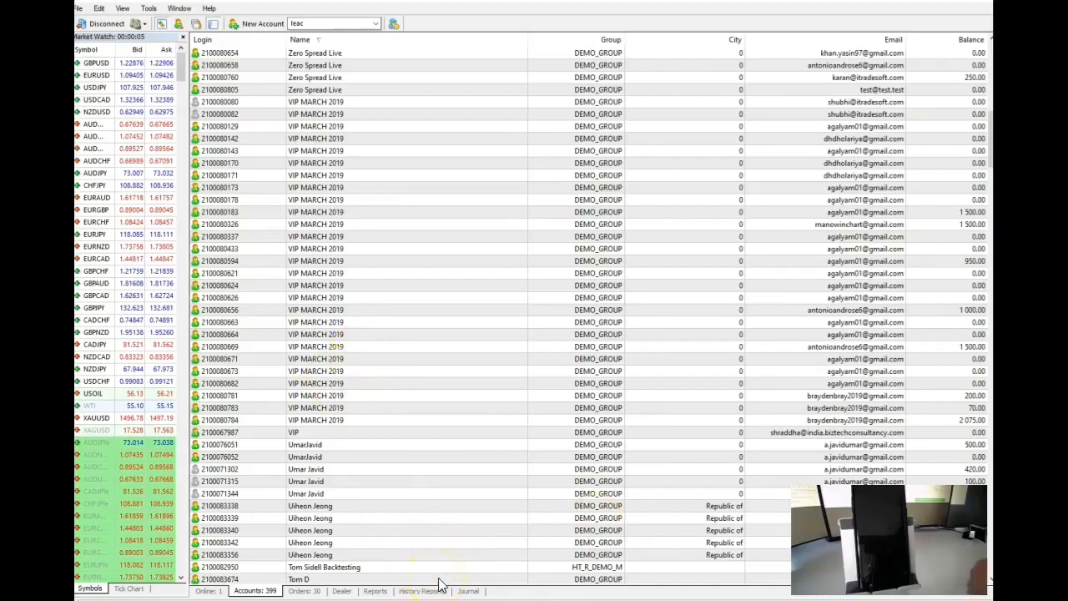
mouse_move(401, 565)
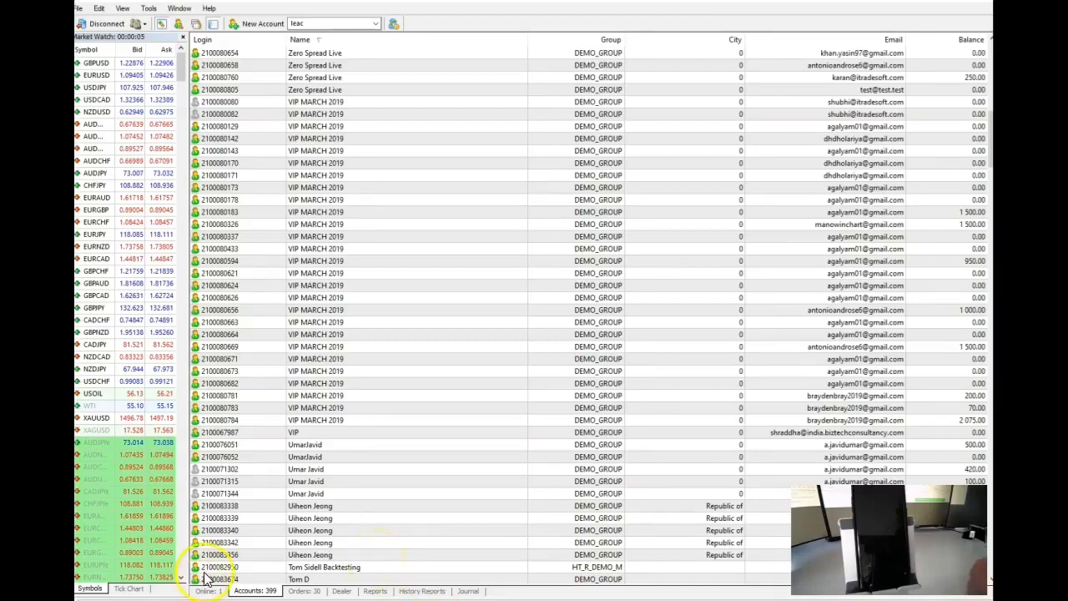
mouse_move(342, 493)
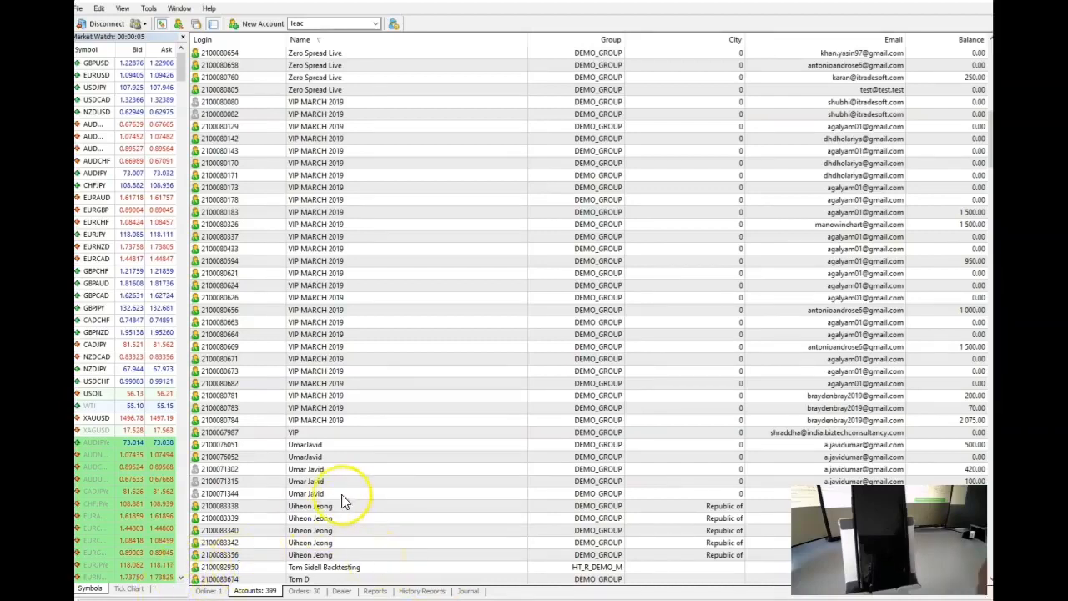
mouse_move(370, 415)
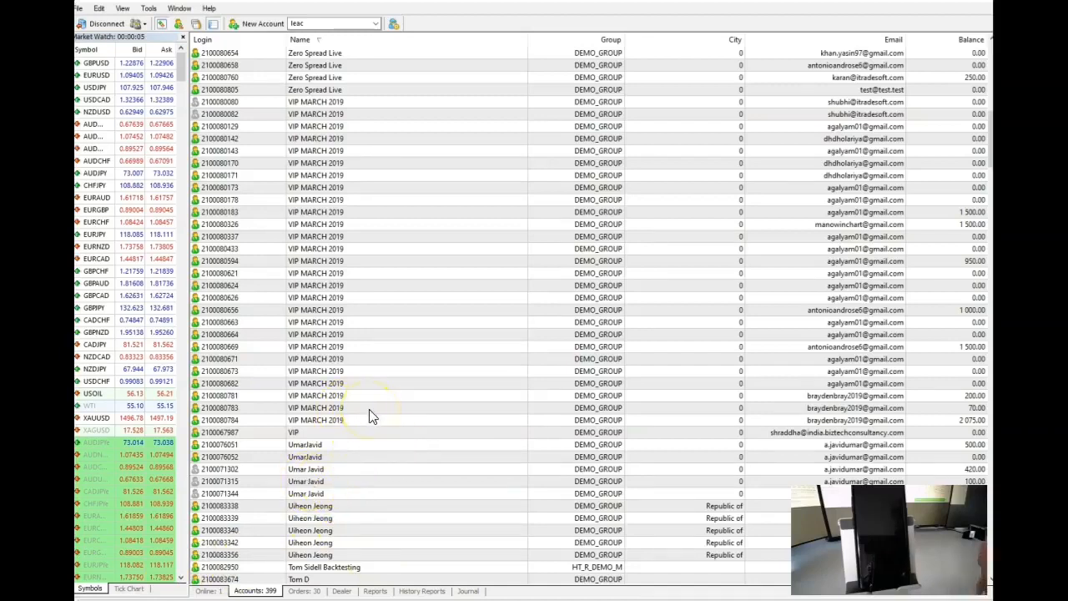
mouse_move(286, 367)
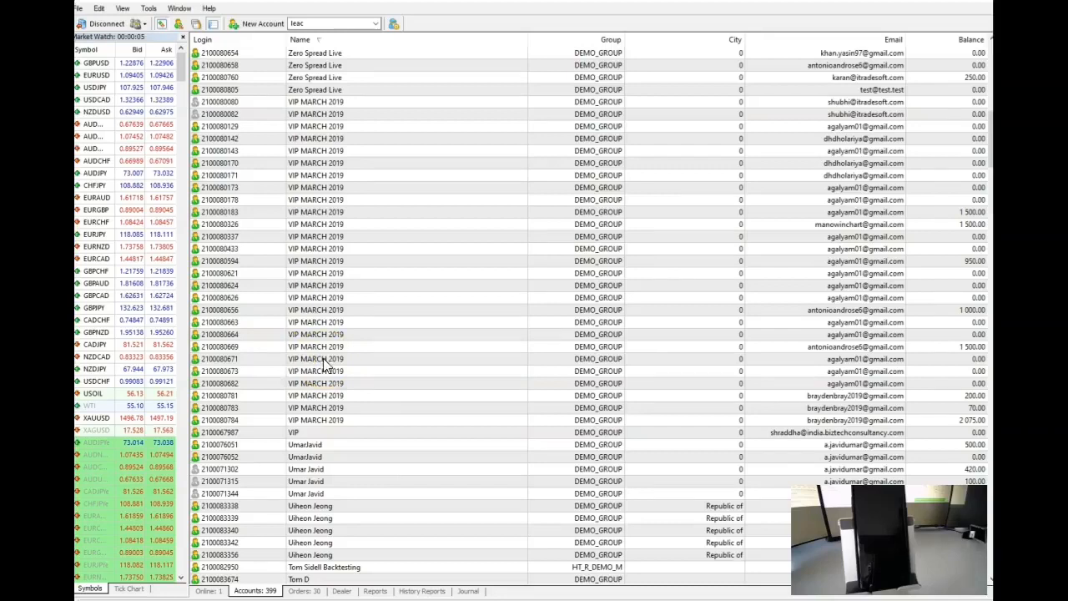
mouse_move(632, 221)
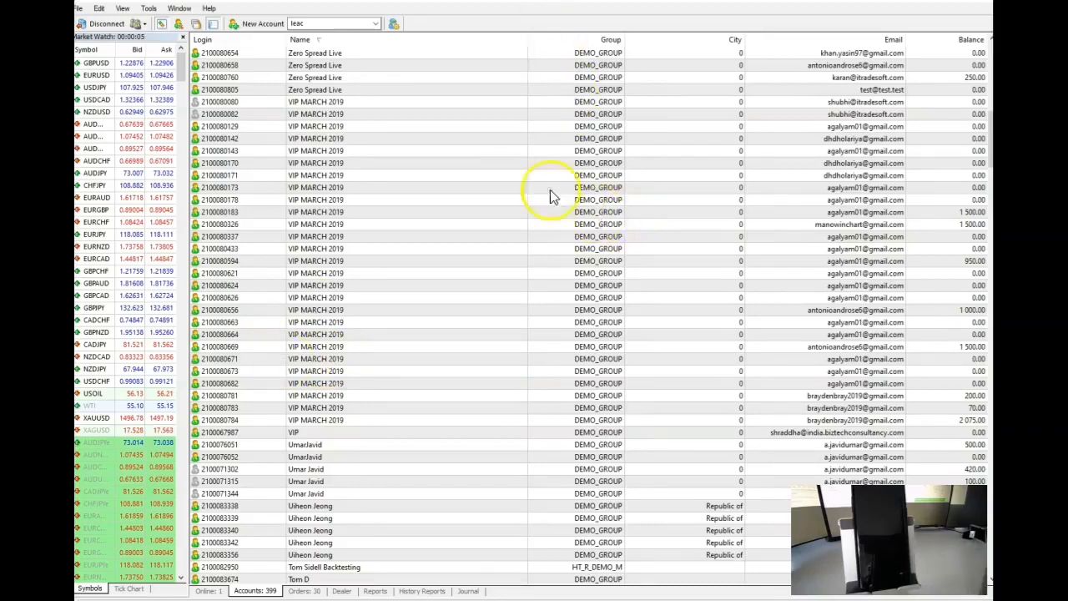
mouse_move(403, 364)
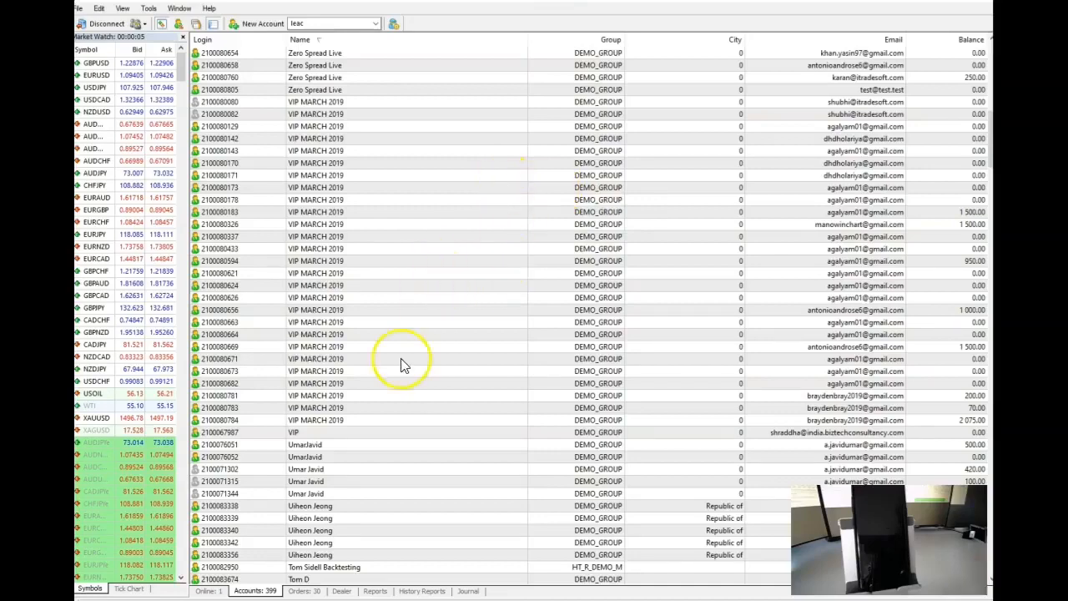
mouse_move(286, 512)
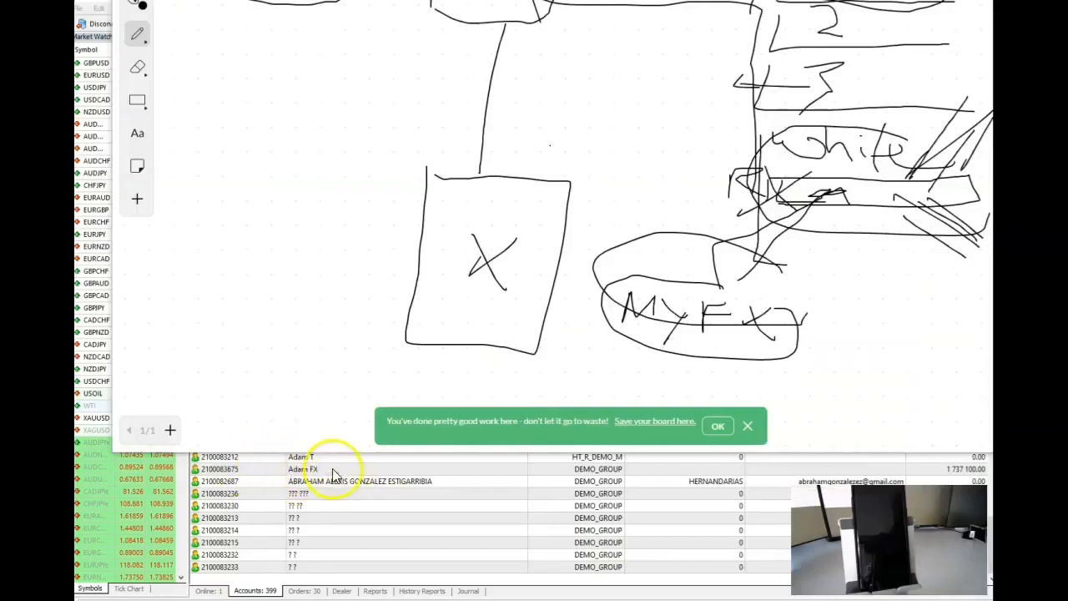
mouse_move(951, 474)
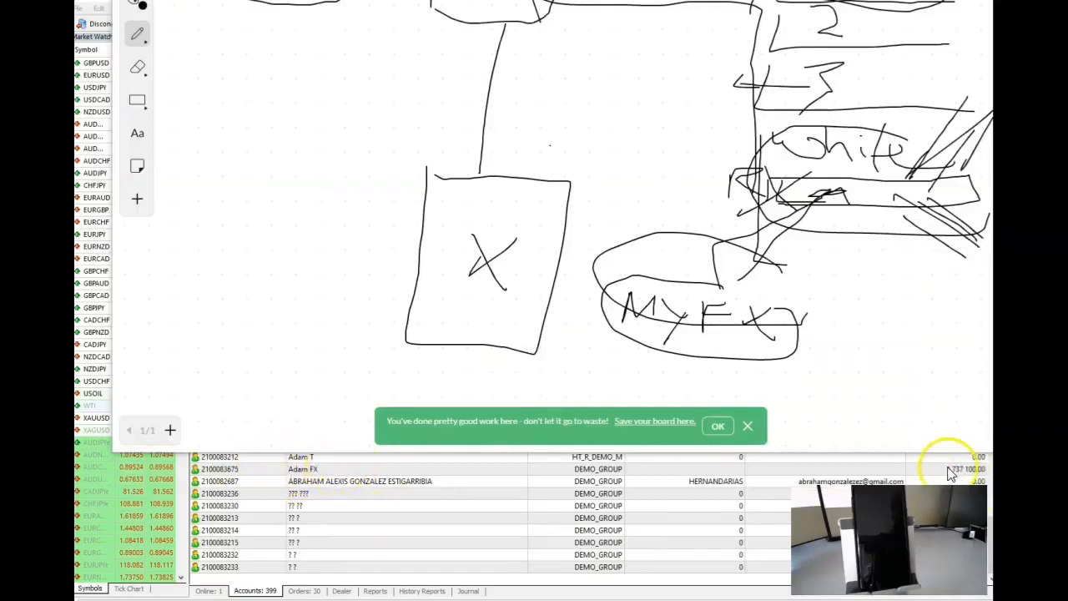